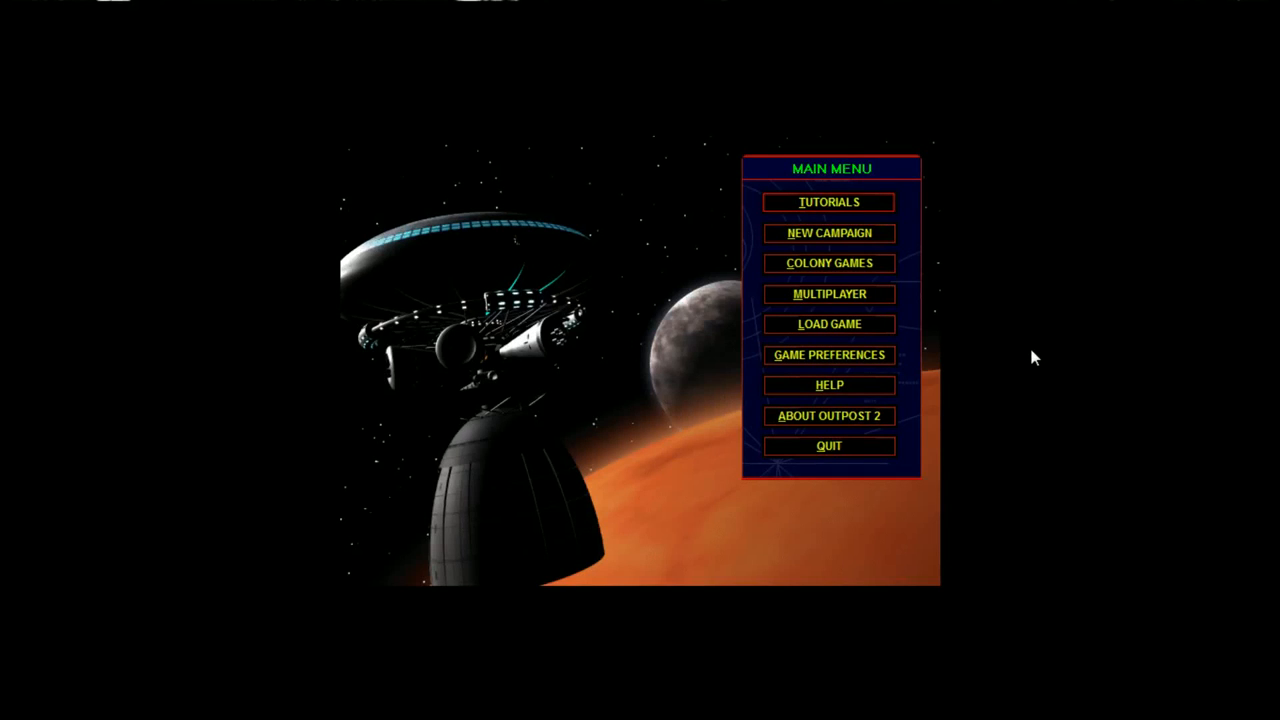
mouse_move(844, 248)
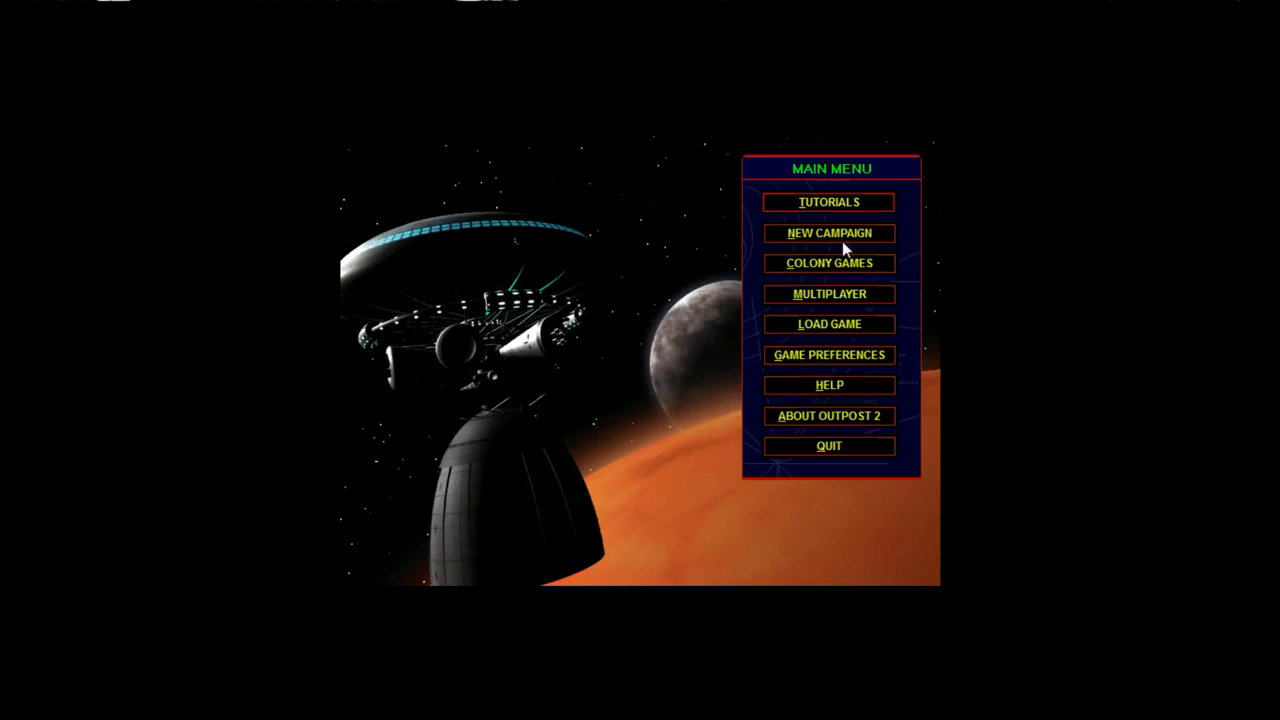
Begin a new campaign and choose Plymouth as the colony, keeping Normal difficulty.
click(828, 232)
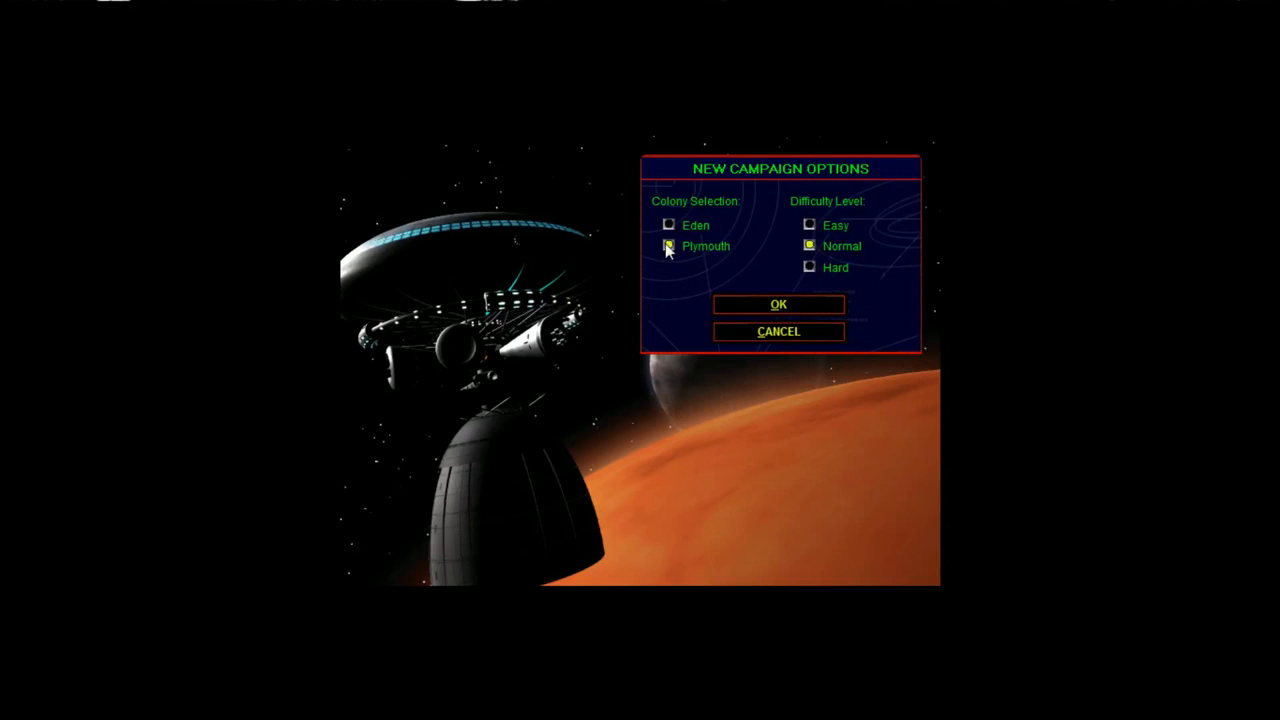
click(668, 246)
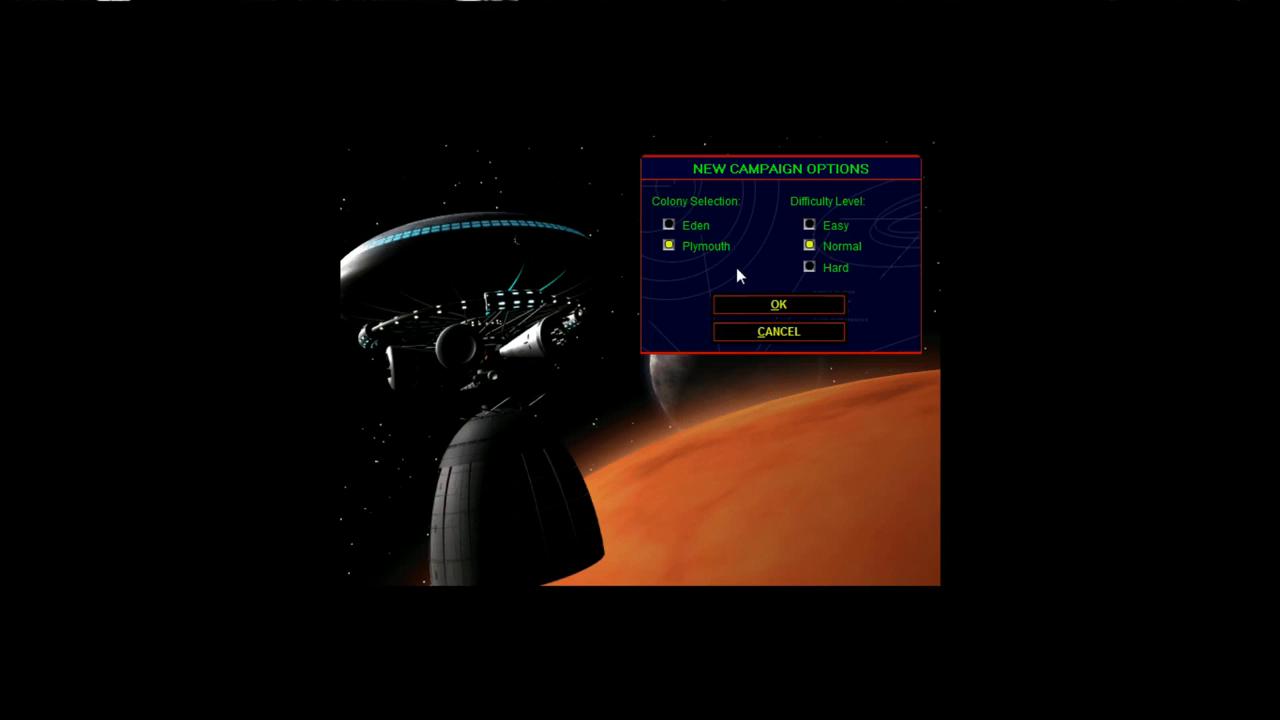
mouse_move(790, 258)
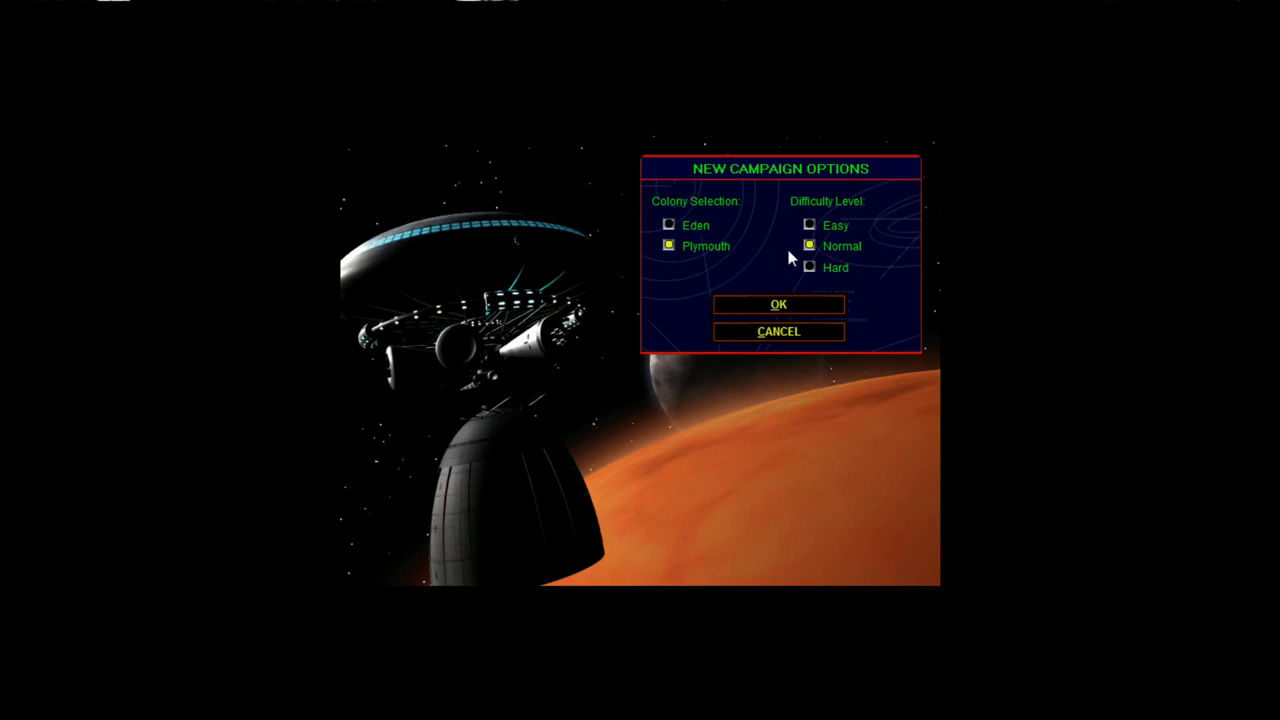
mouse_move(804, 278)
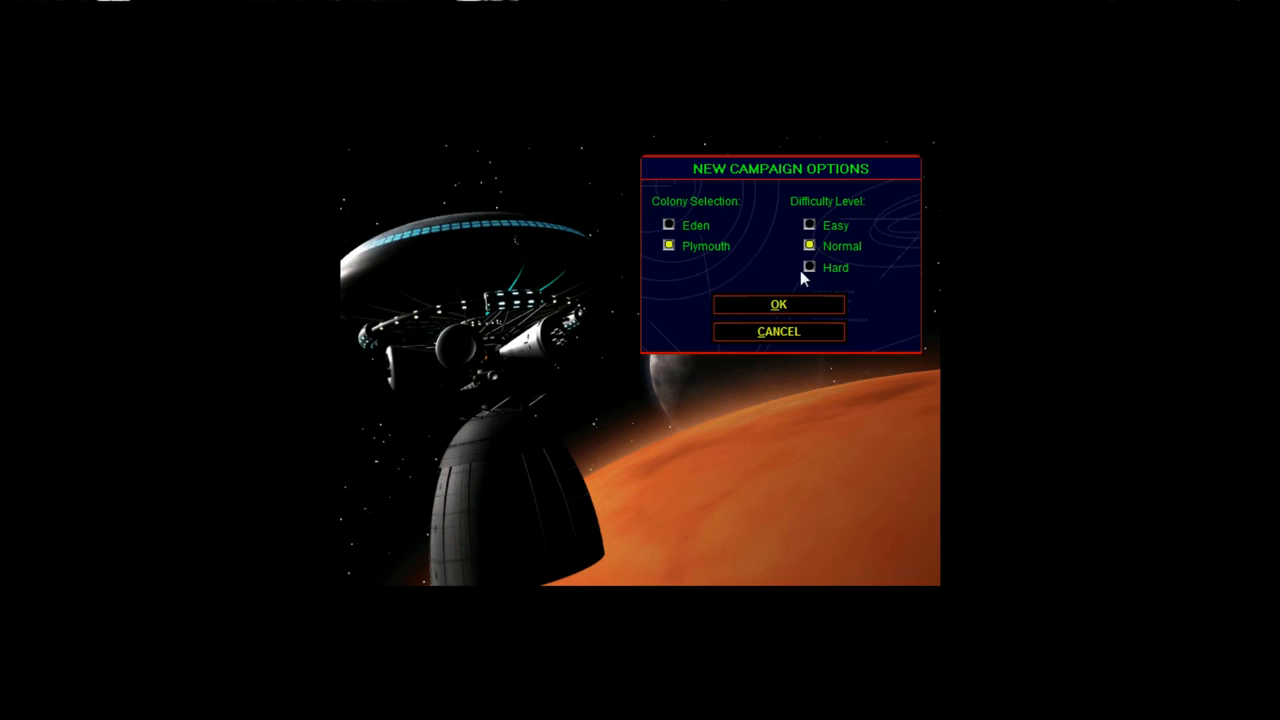
mouse_move(864, 300)
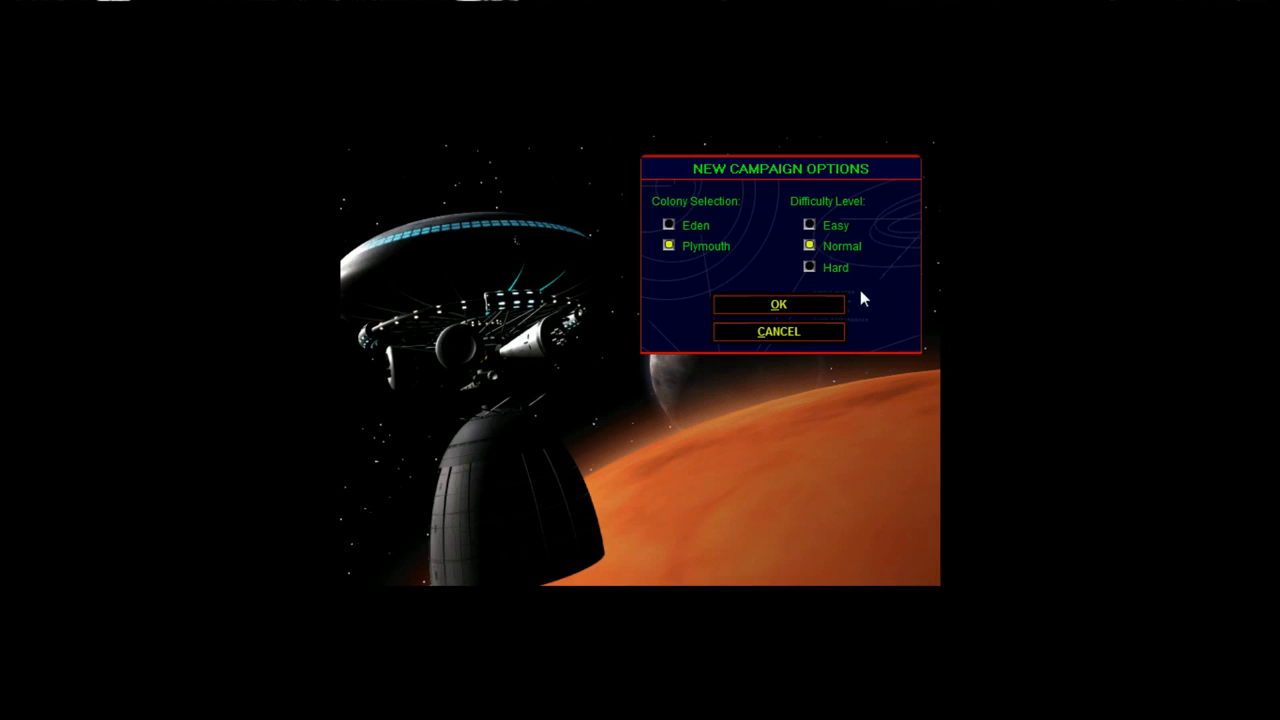
mouse_move(800, 318)
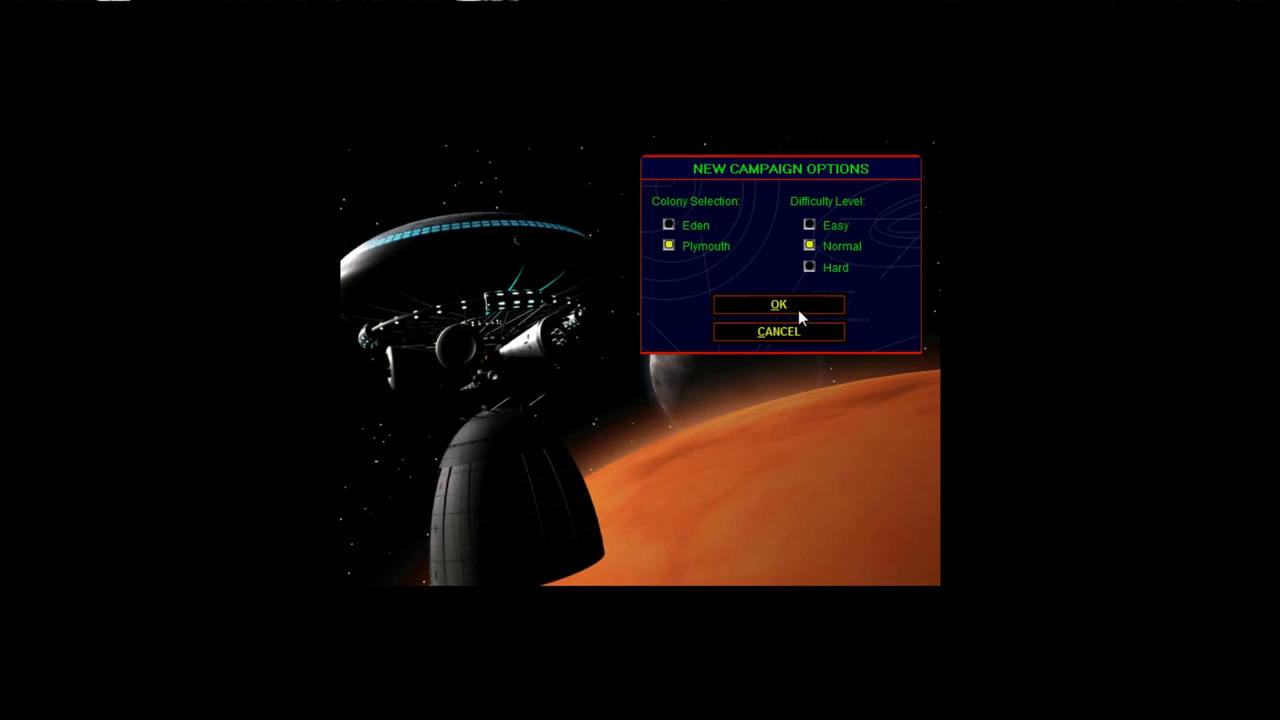
Confirm the campaign options so the Plymouth Mission 1 menu appears.
click(778, 304)
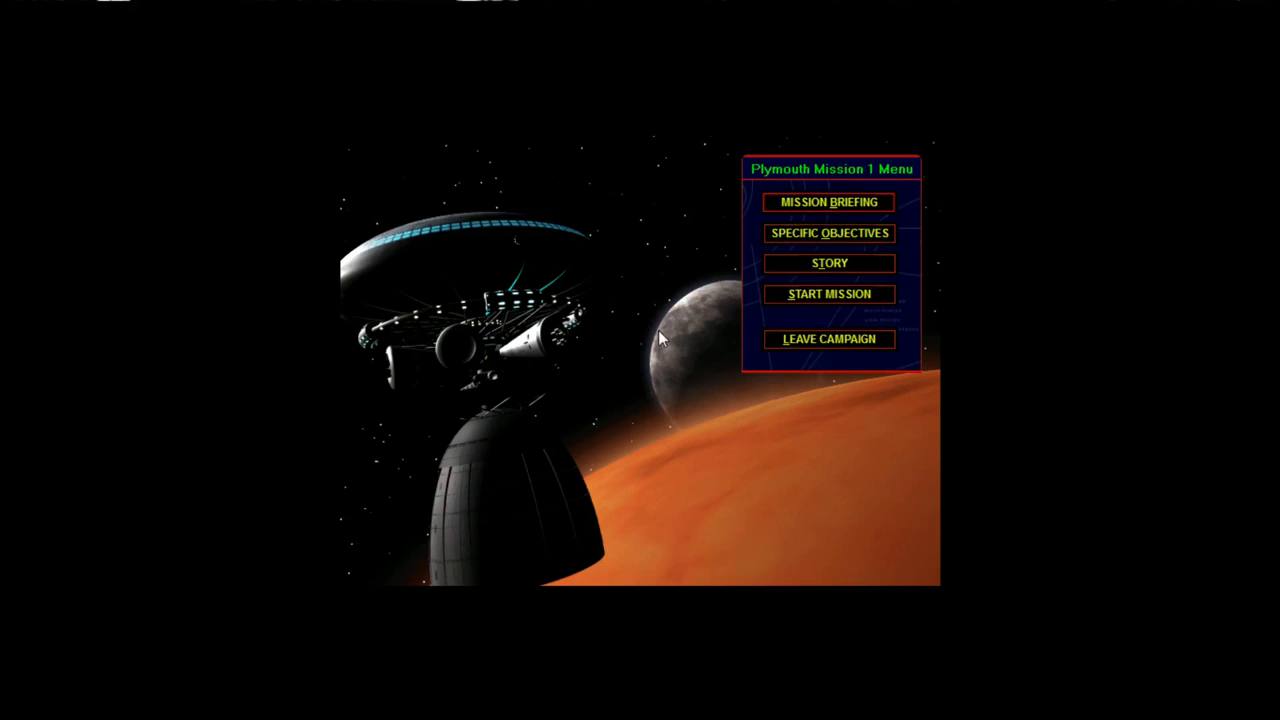
mouse_move(672, 312)
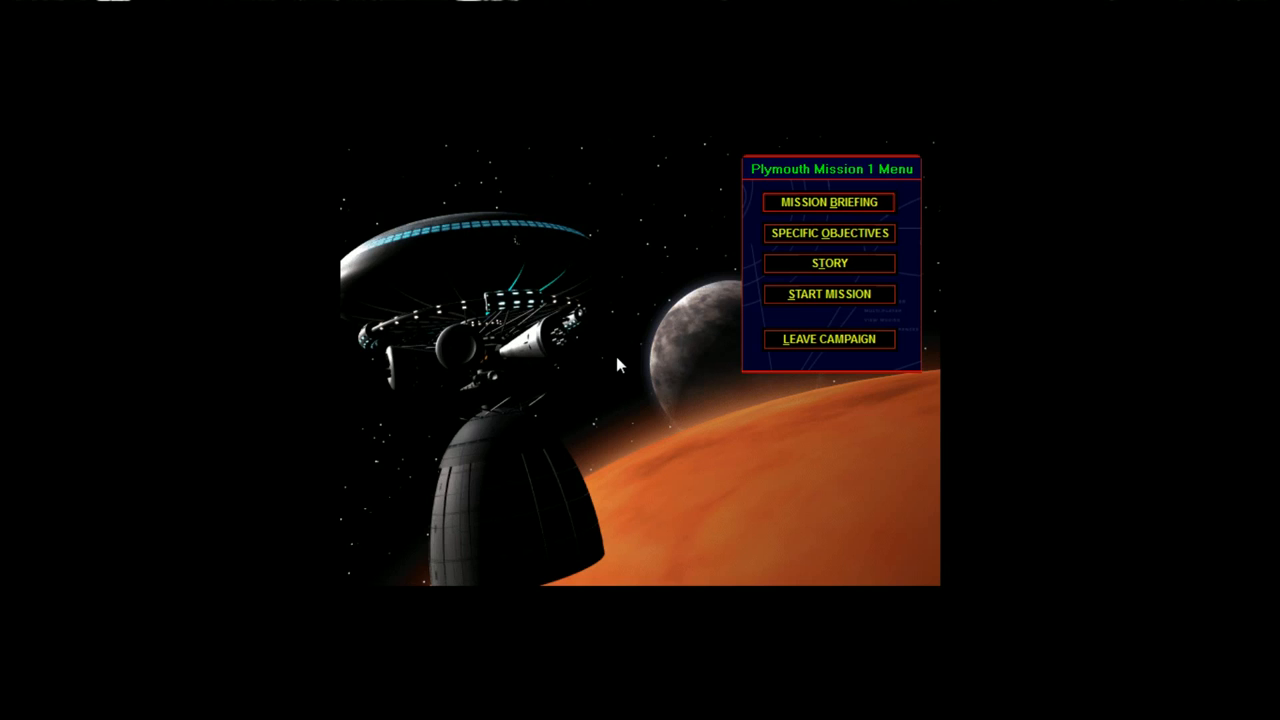
mouse_move(708, 314)
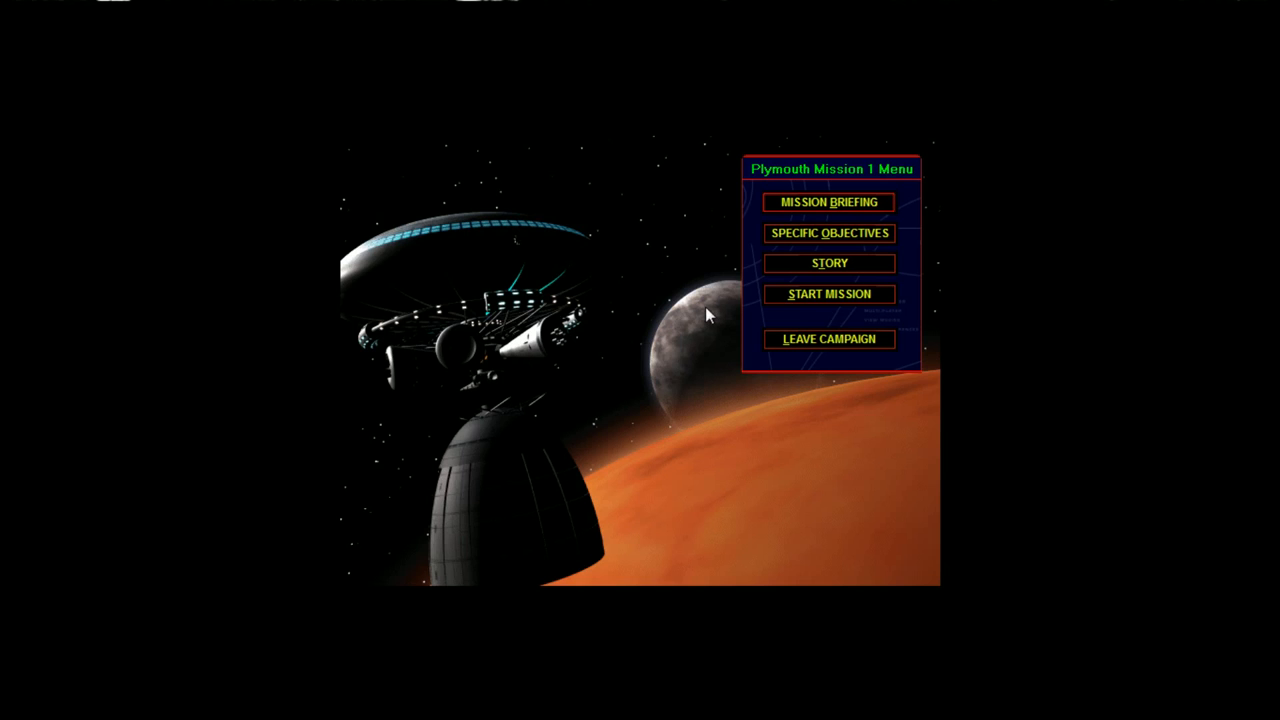
mouse_move(838, 204)
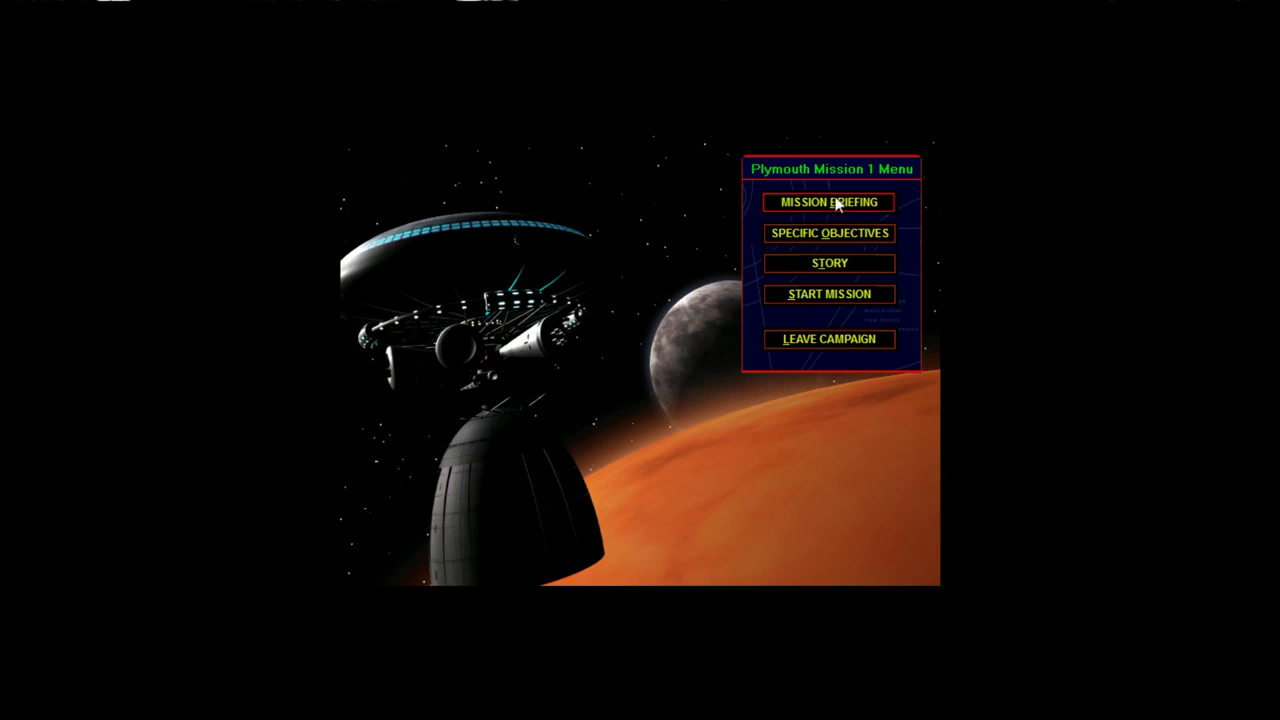
click(828, 202)
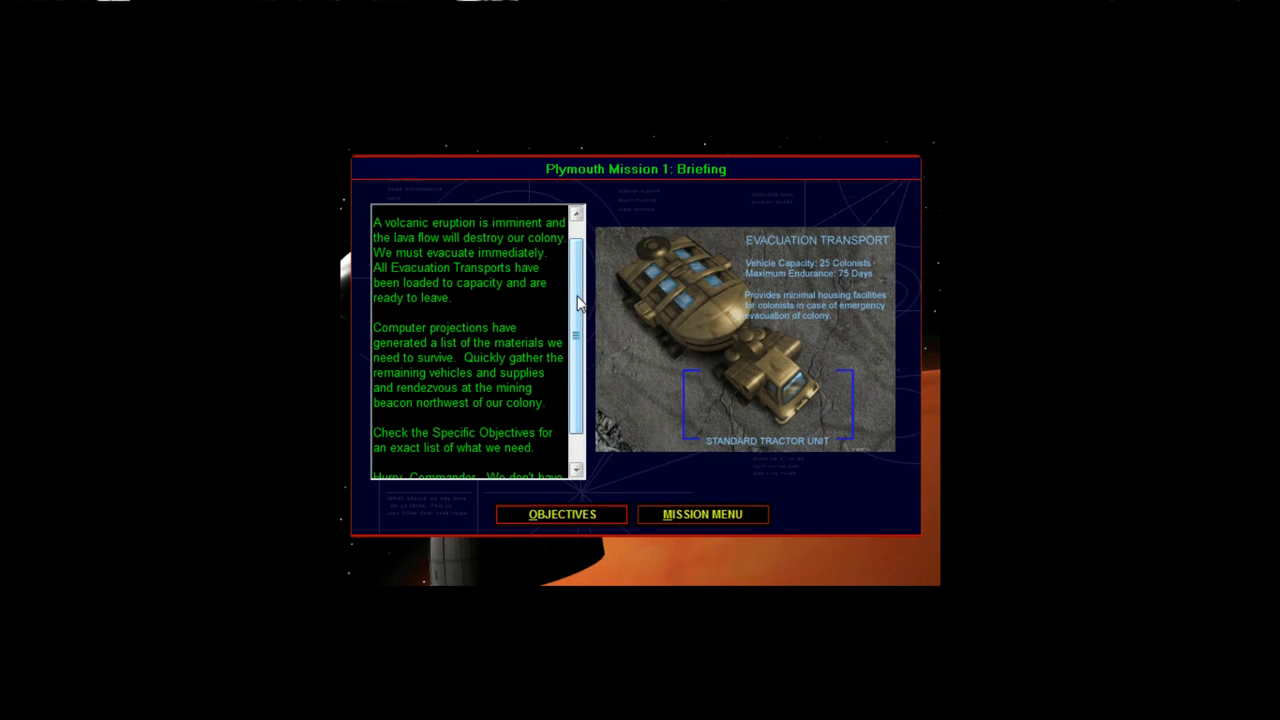
scroll(down, 3)
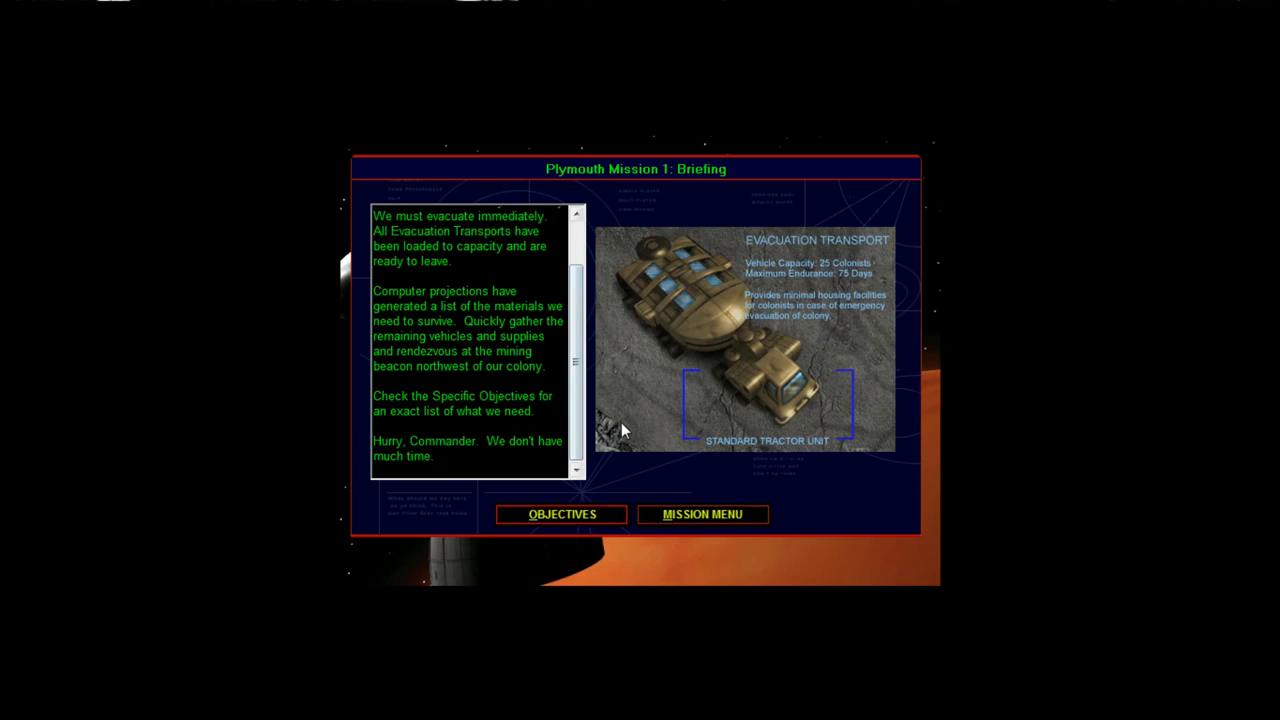
click(560, 514)
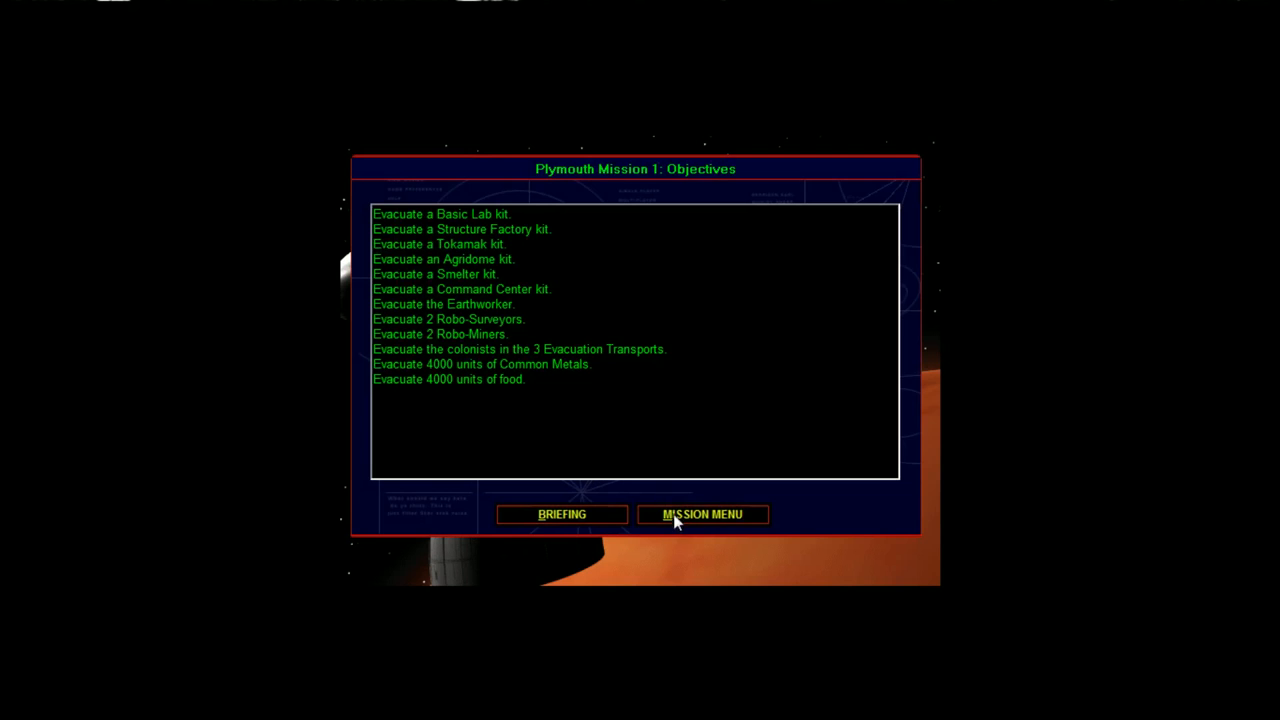
click(700, 514)
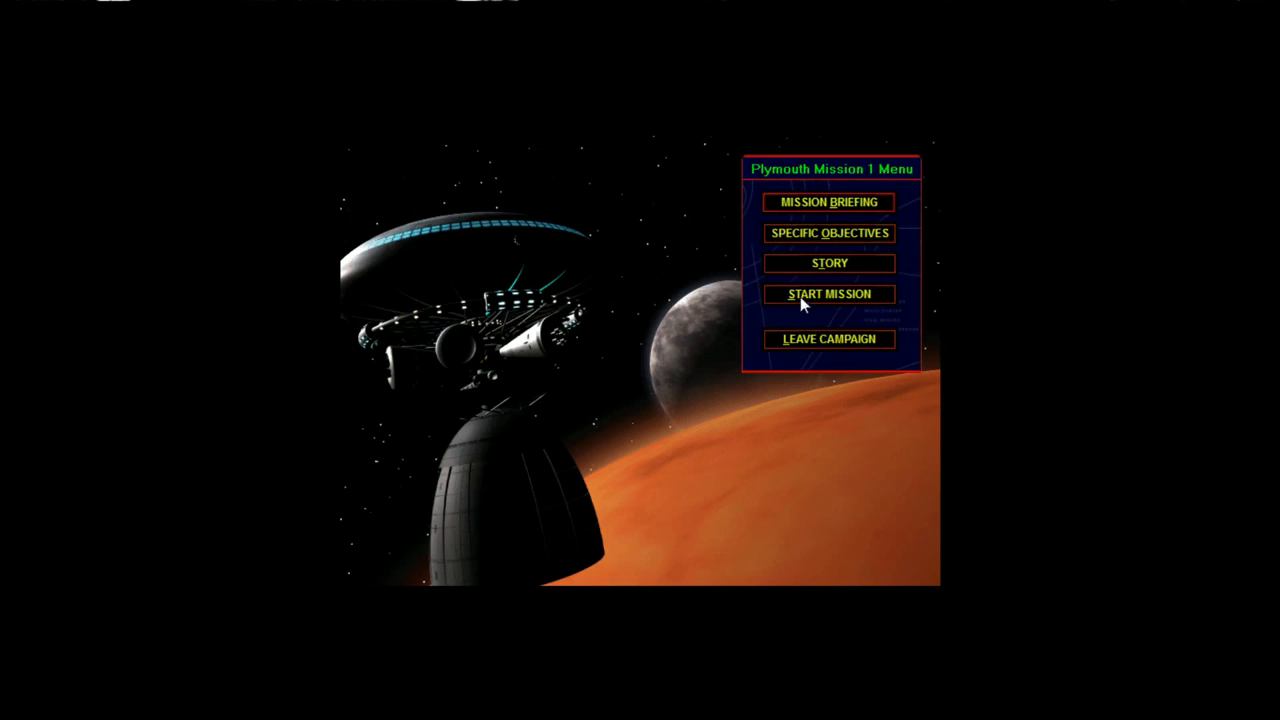
Launch Plymouth Mission 1, look over the base and briefly inspect the Structure Factory.
click(828, 294)
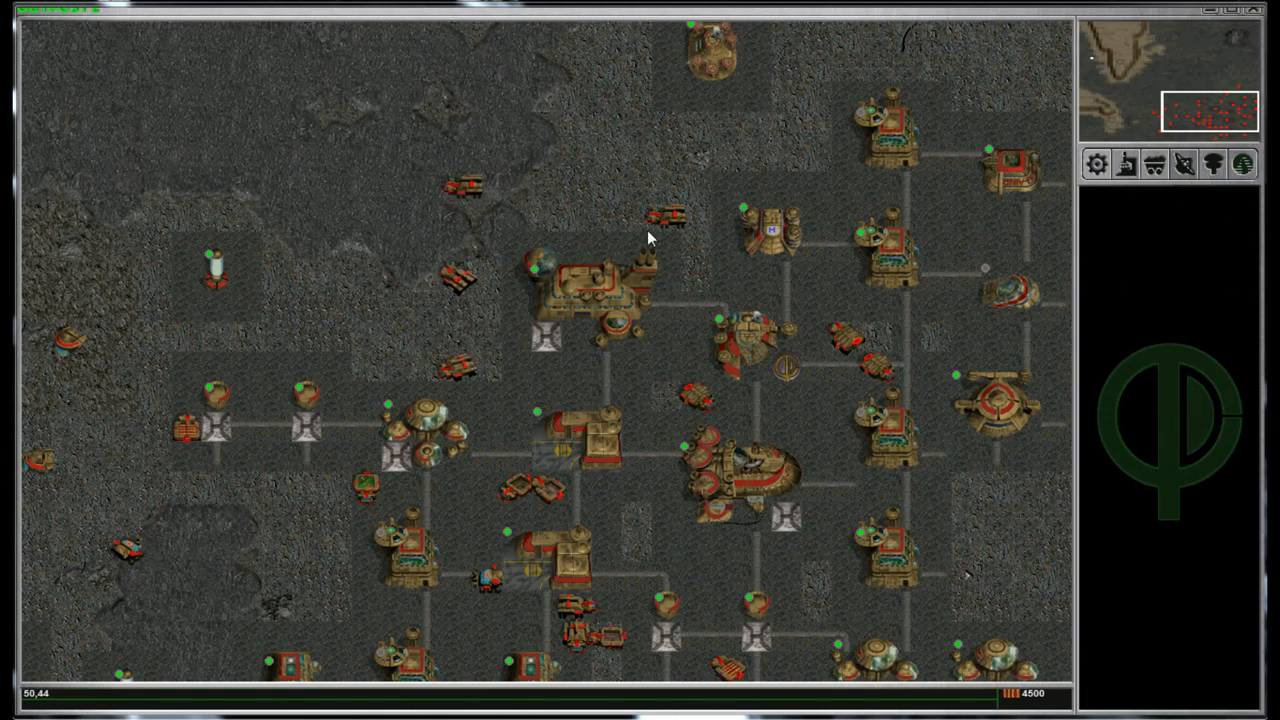
scroll(down, 3)
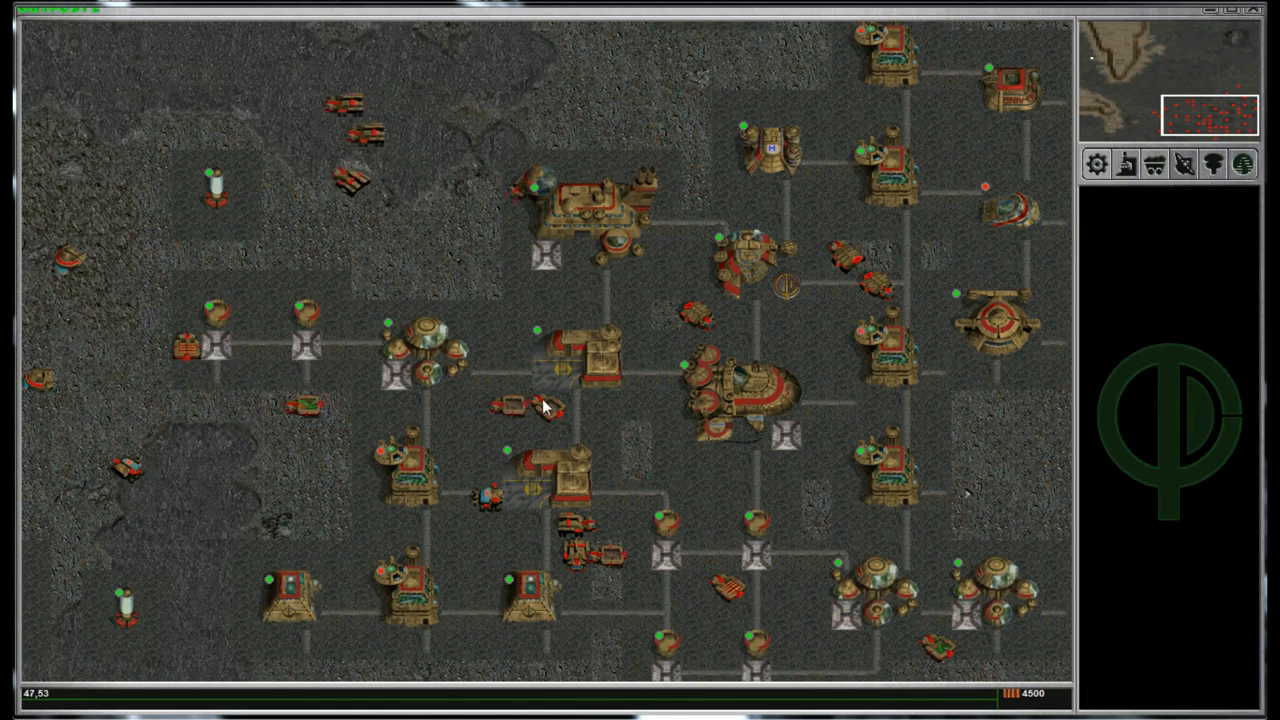
scroll(down, 3)
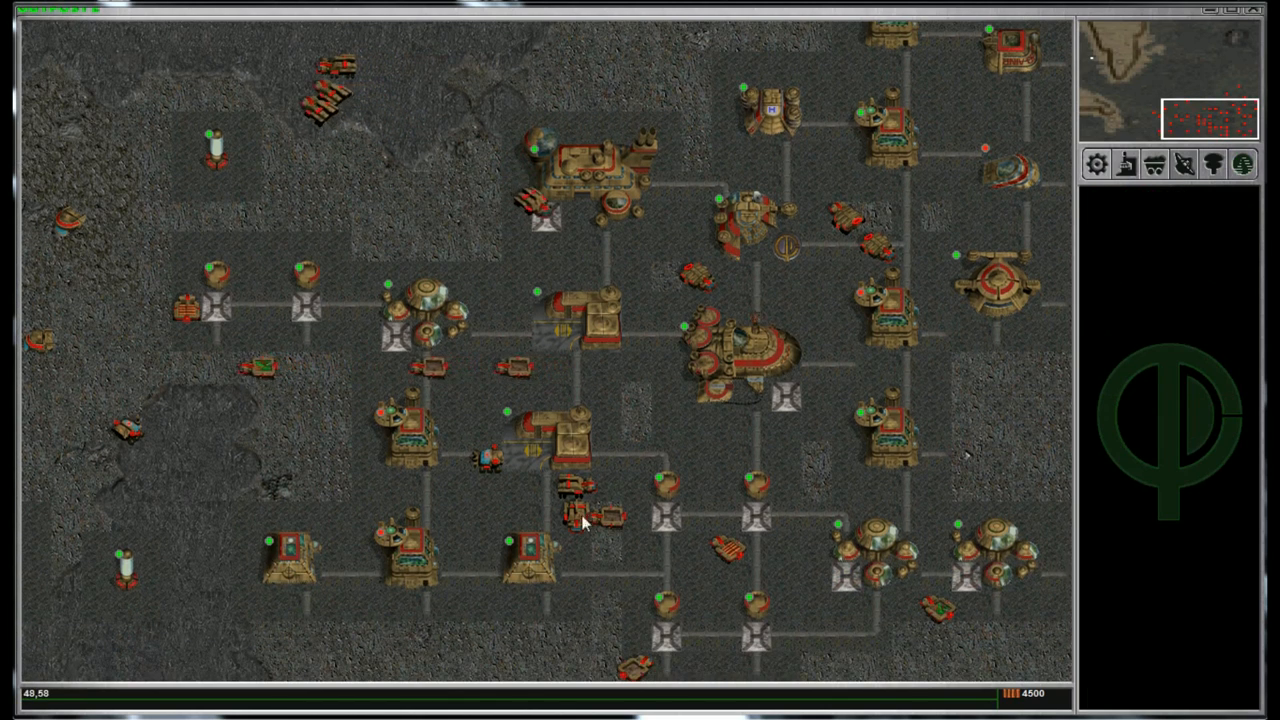
click(580, 160)
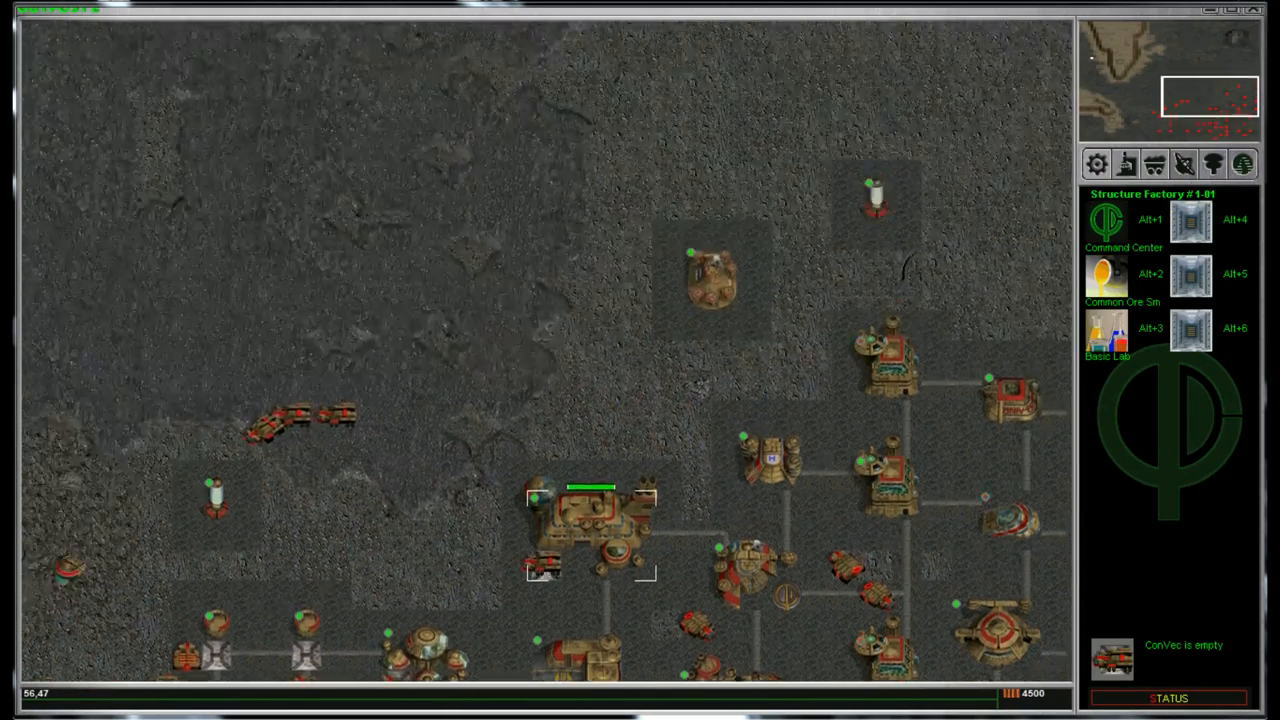
click(1010, 350)
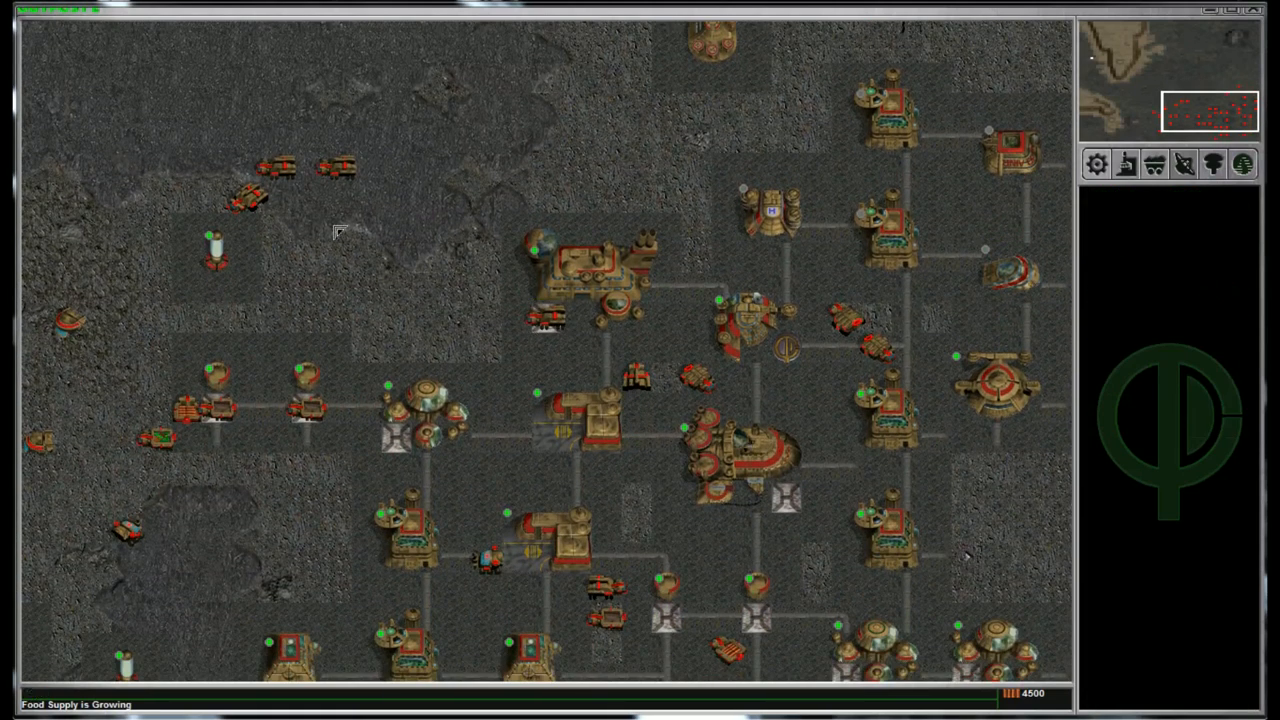
Inspect the common metals storage, load metals into the cargo truck and check the Agridome.
click(304, 396)
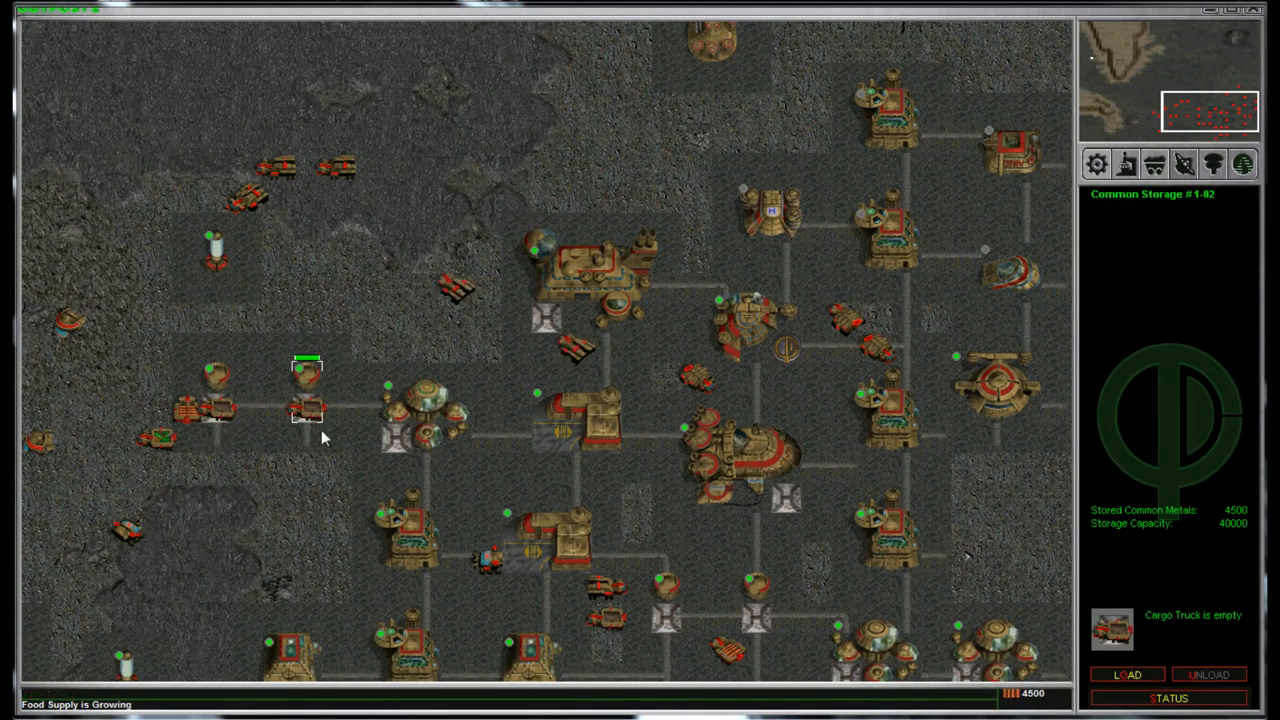
click(1128, 676)
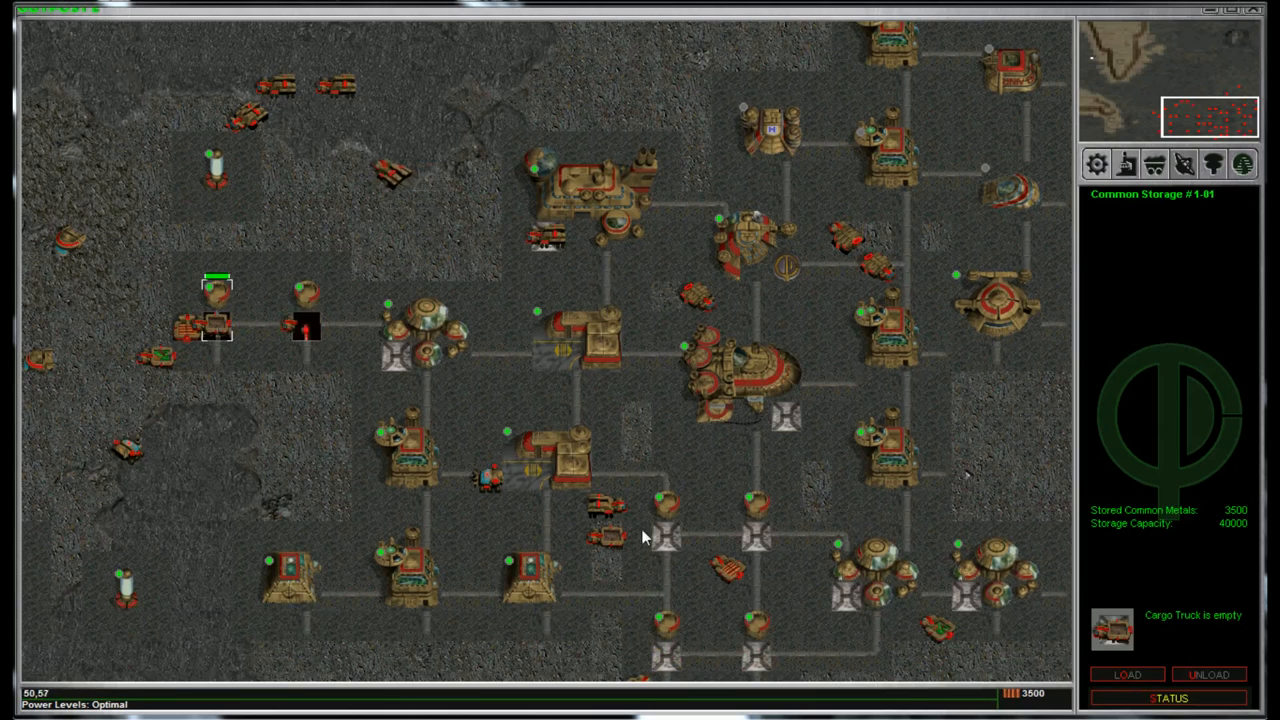
click(548, 238)
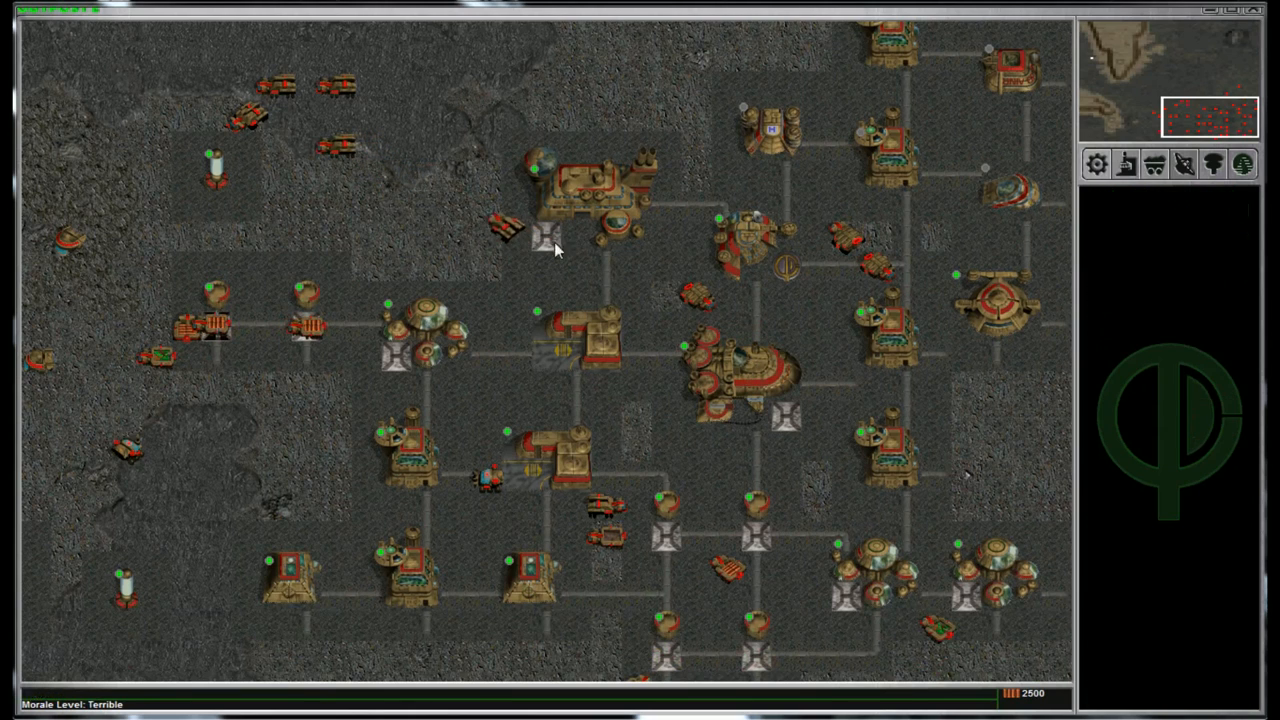
click(608, 536)
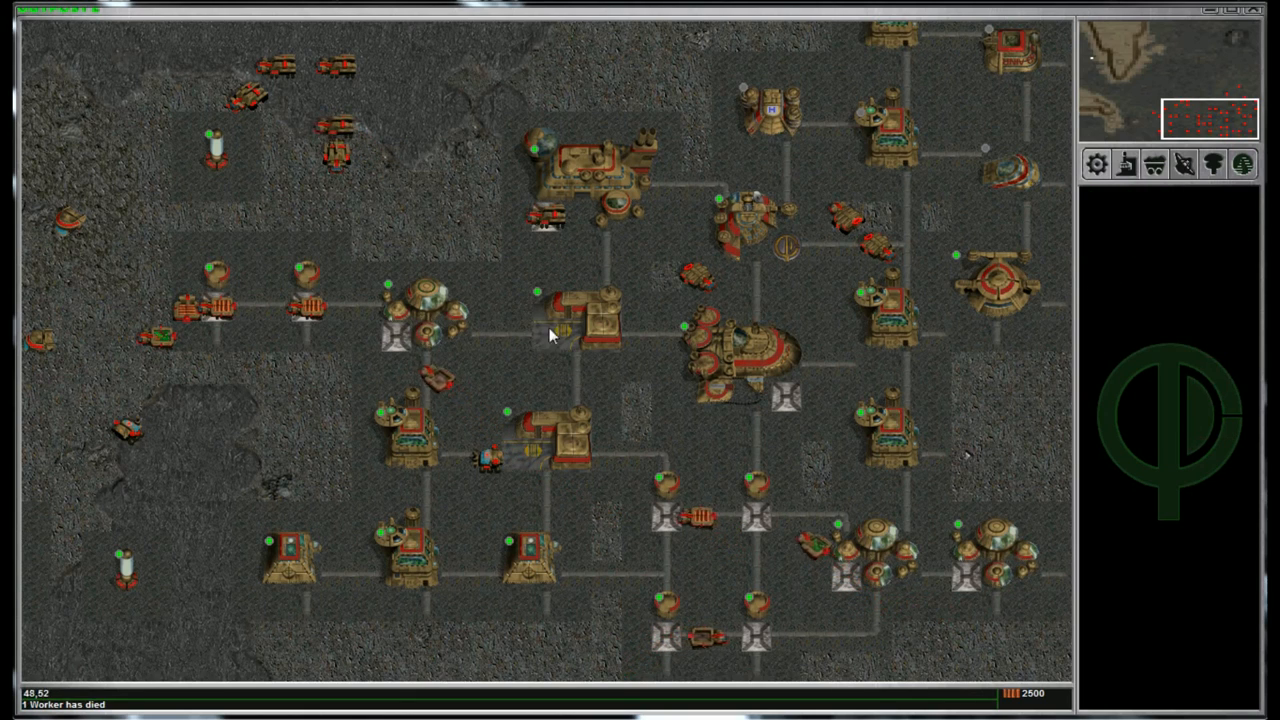
click(420, 310)
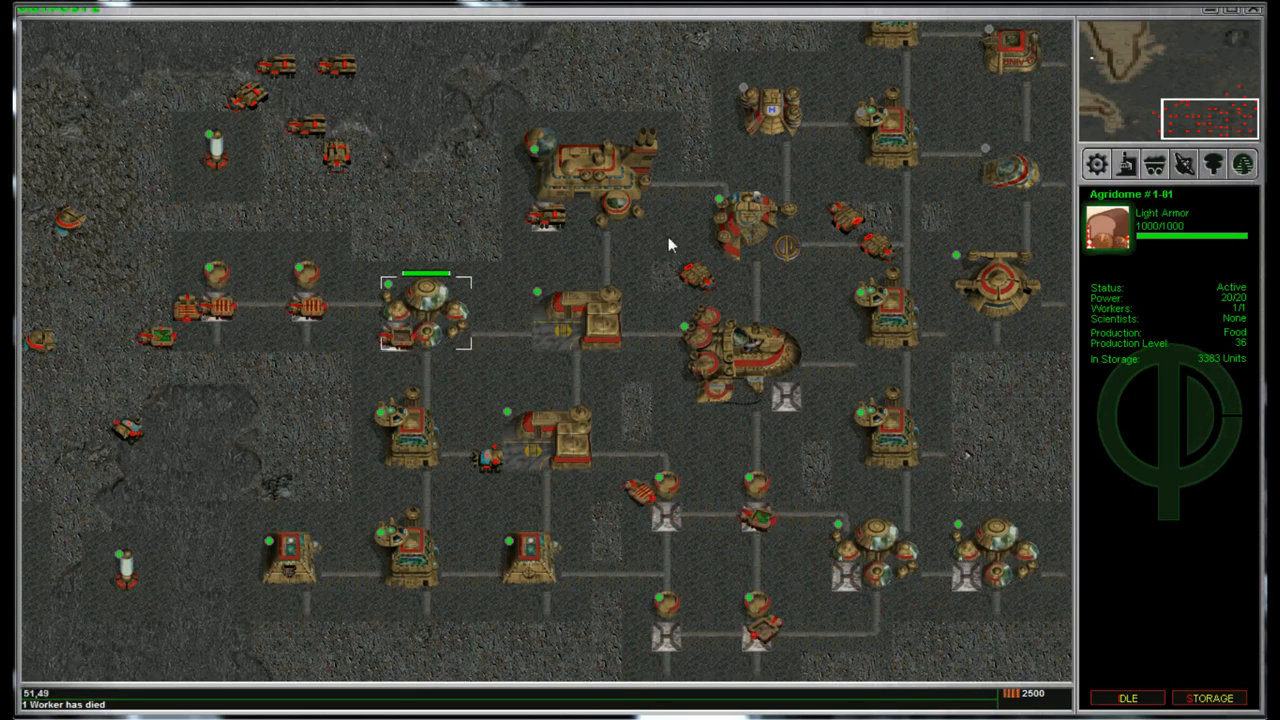
Check the ConVec and Garage, then show the Structure Factory's stored kits with the Command Center kit.
click(584, 160)
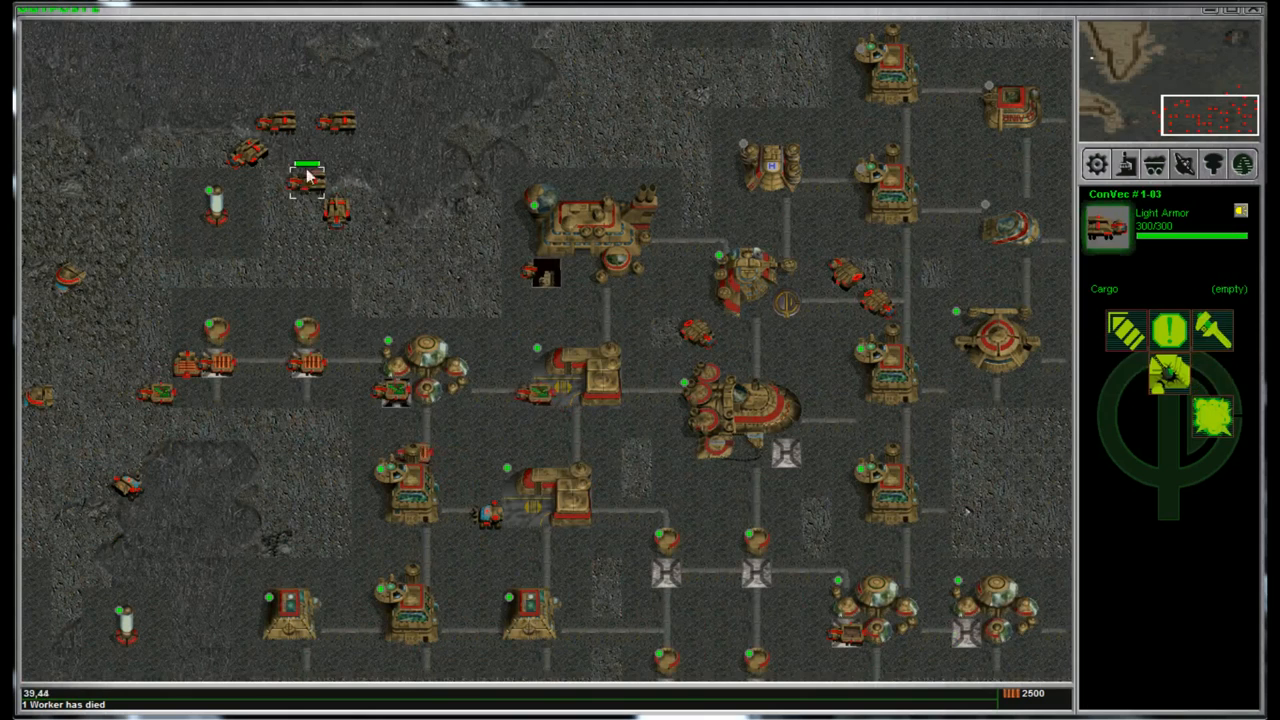
click(404, 206)
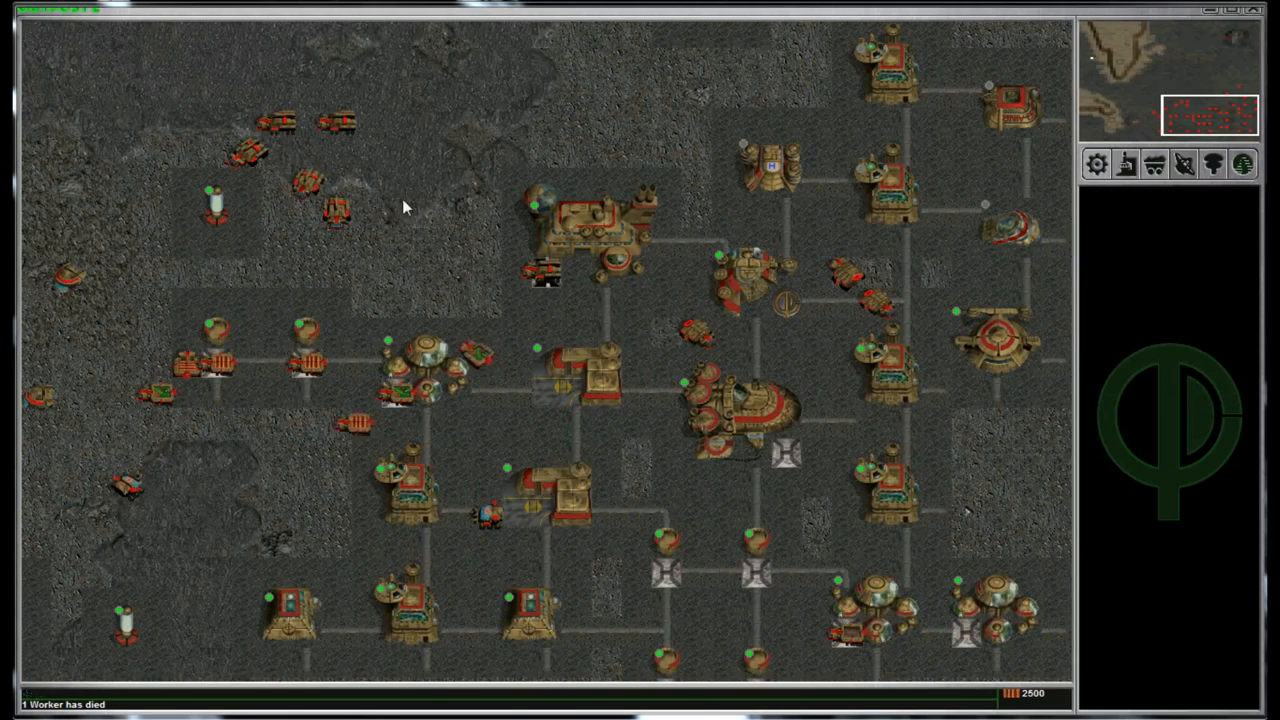
click(544, 270)
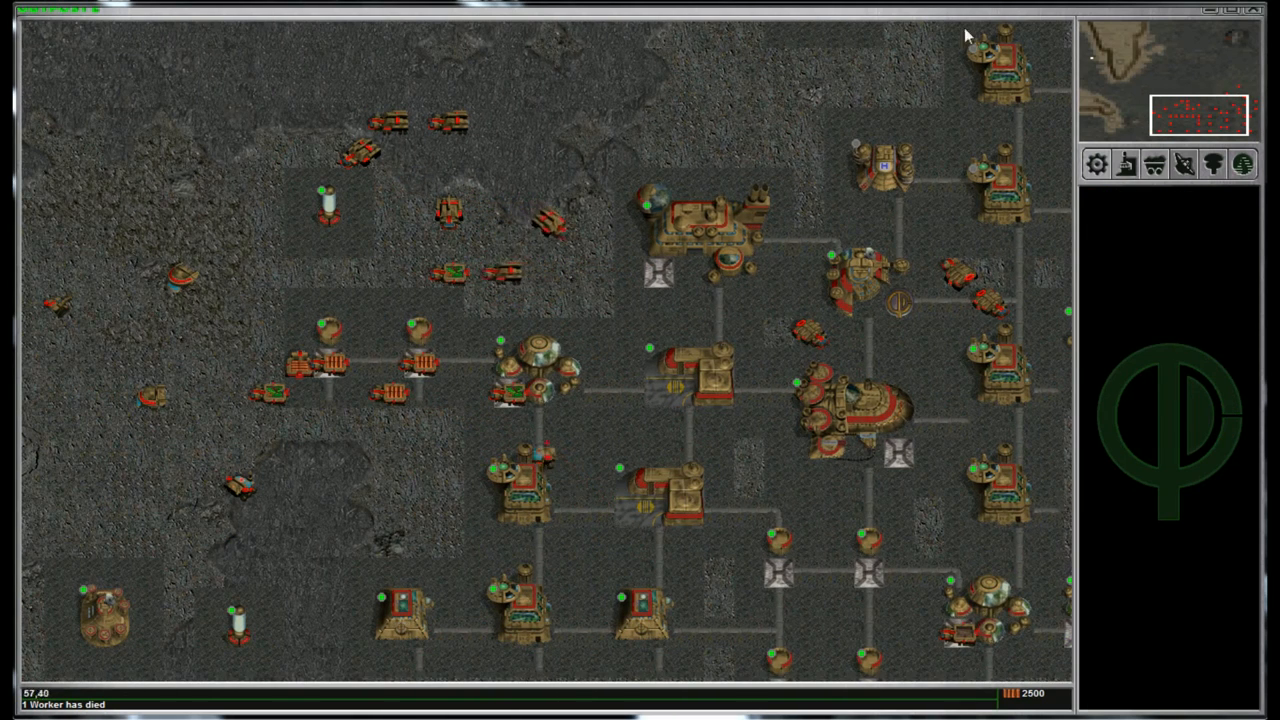
click(690, 376)
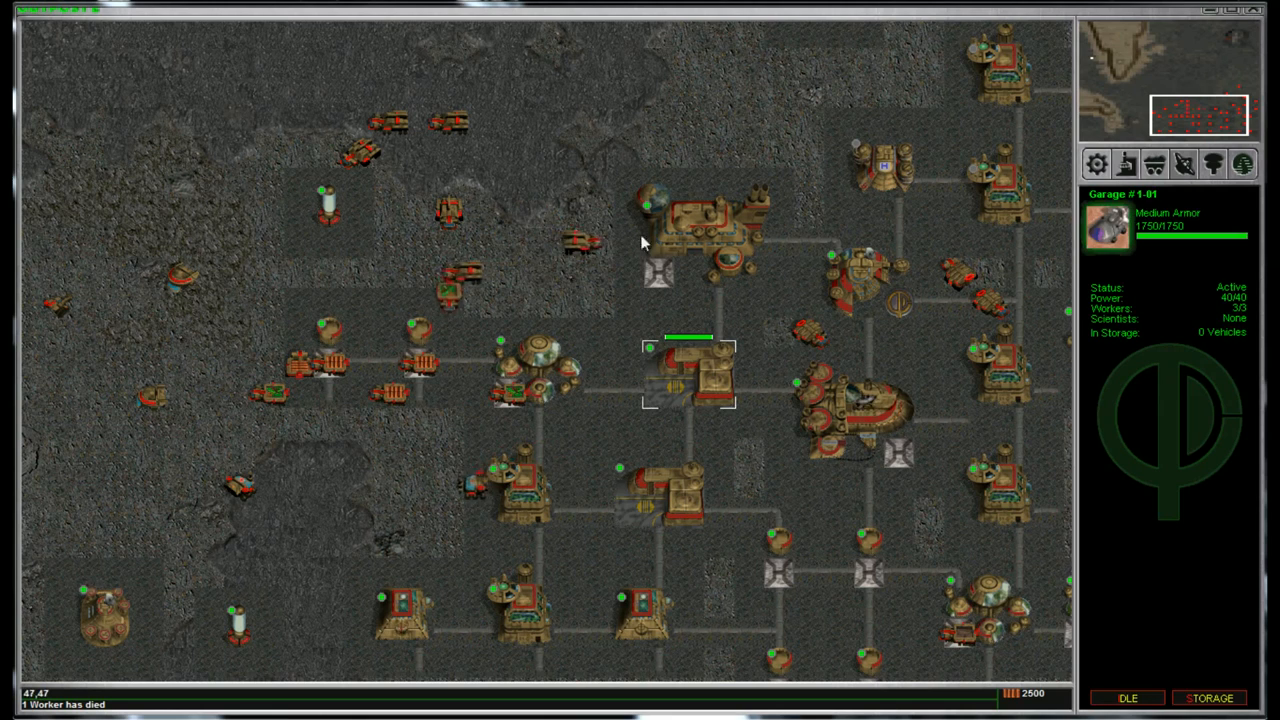
click(700, 216)
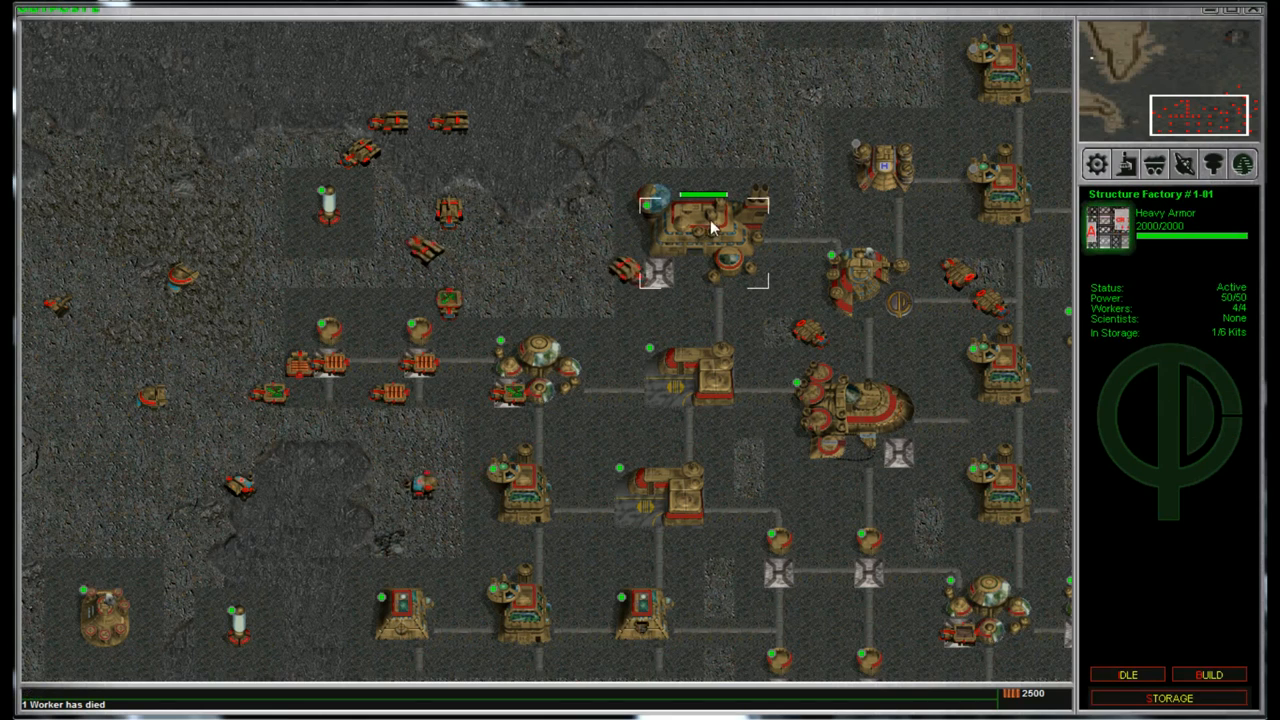
click(1208, 672)
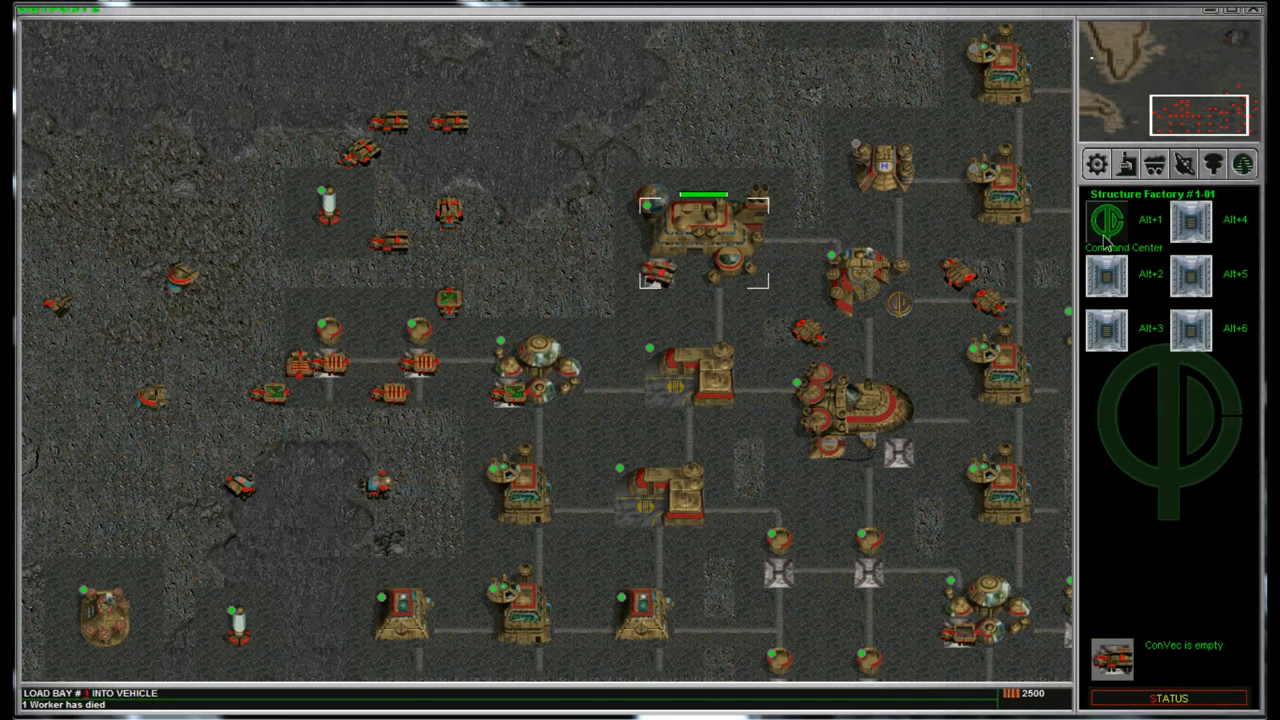
mouse_move(780, 210)
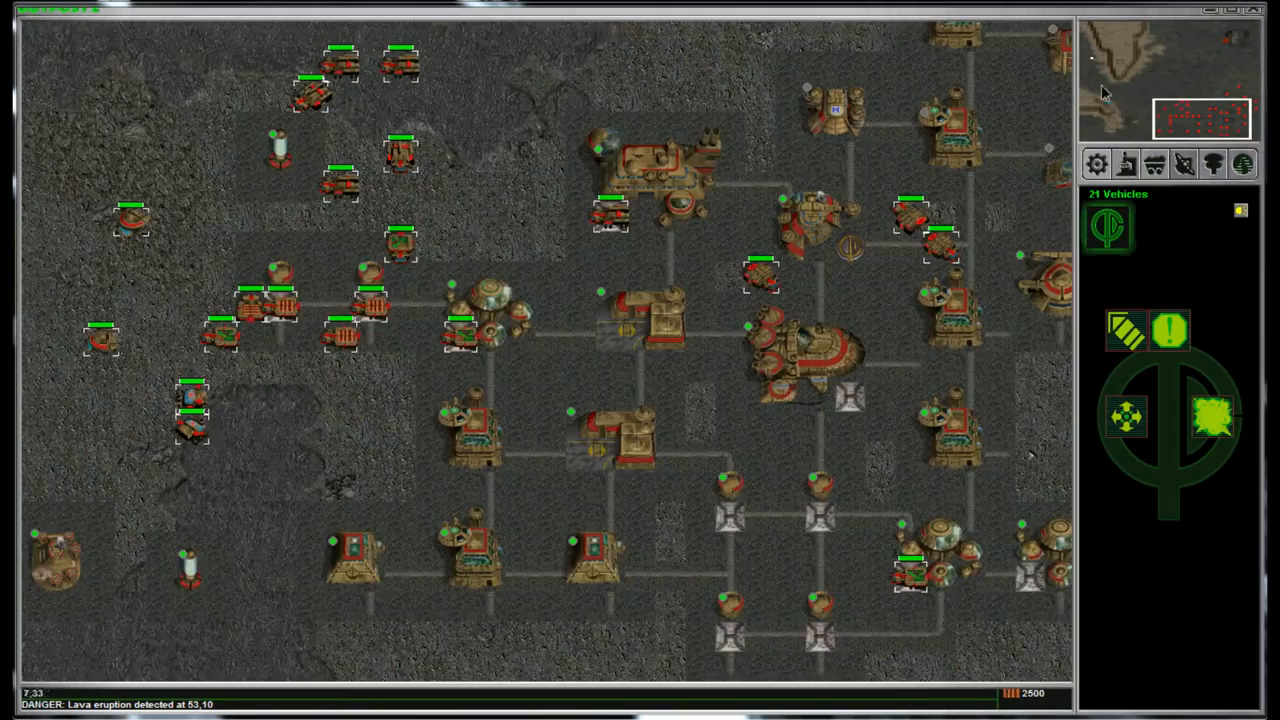
Locate the northern evacuation zone and send the convoy there, evacuating the Tokamak kit.
click(1130, 76)
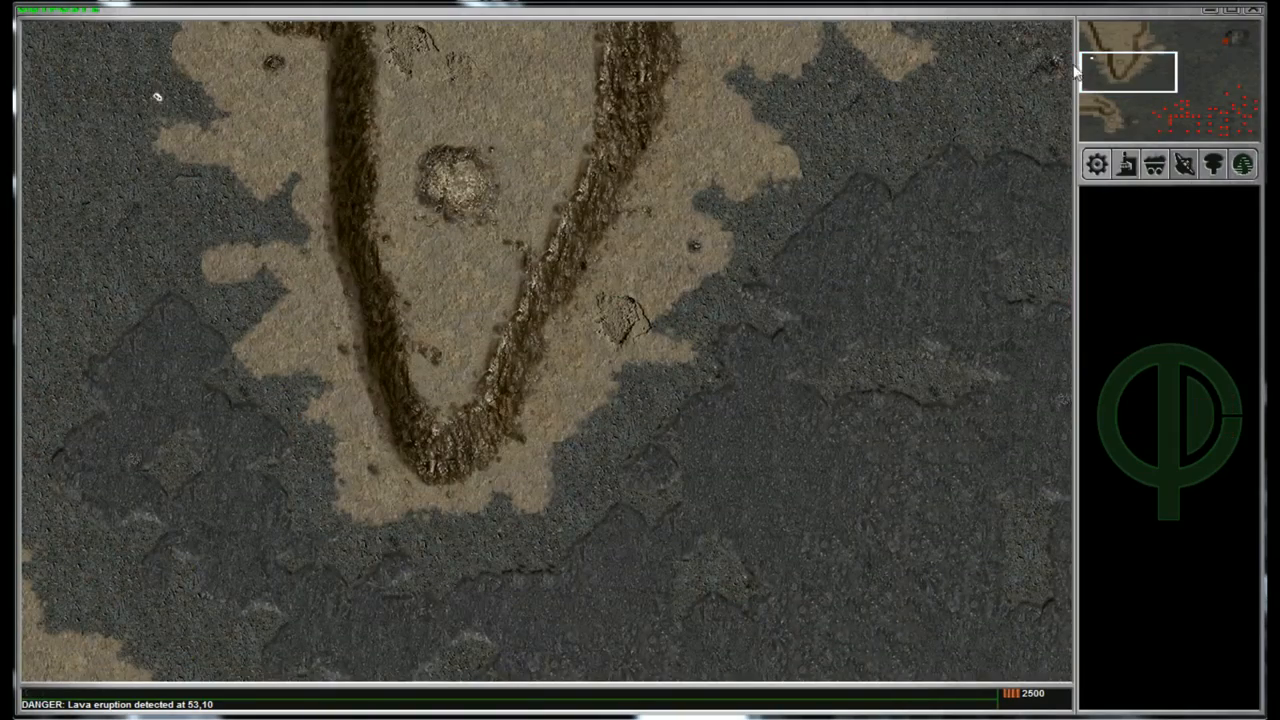
click(1184, 114)
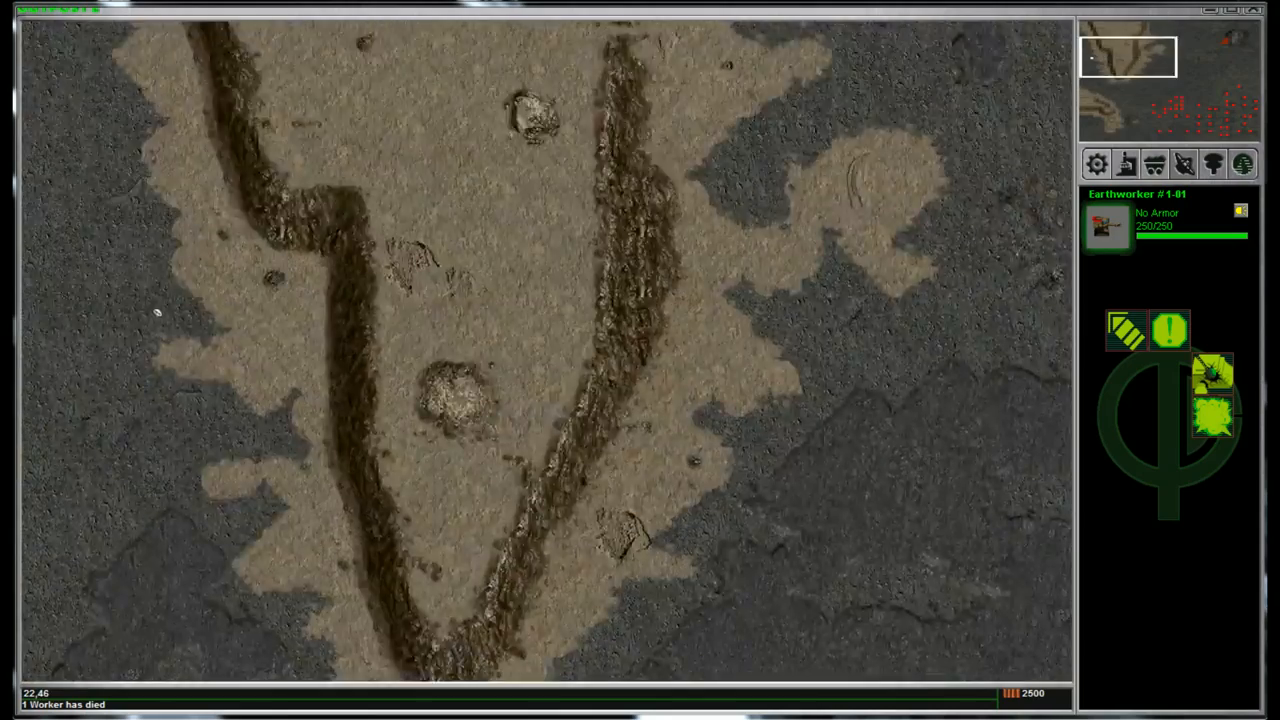
click(1176, 104)
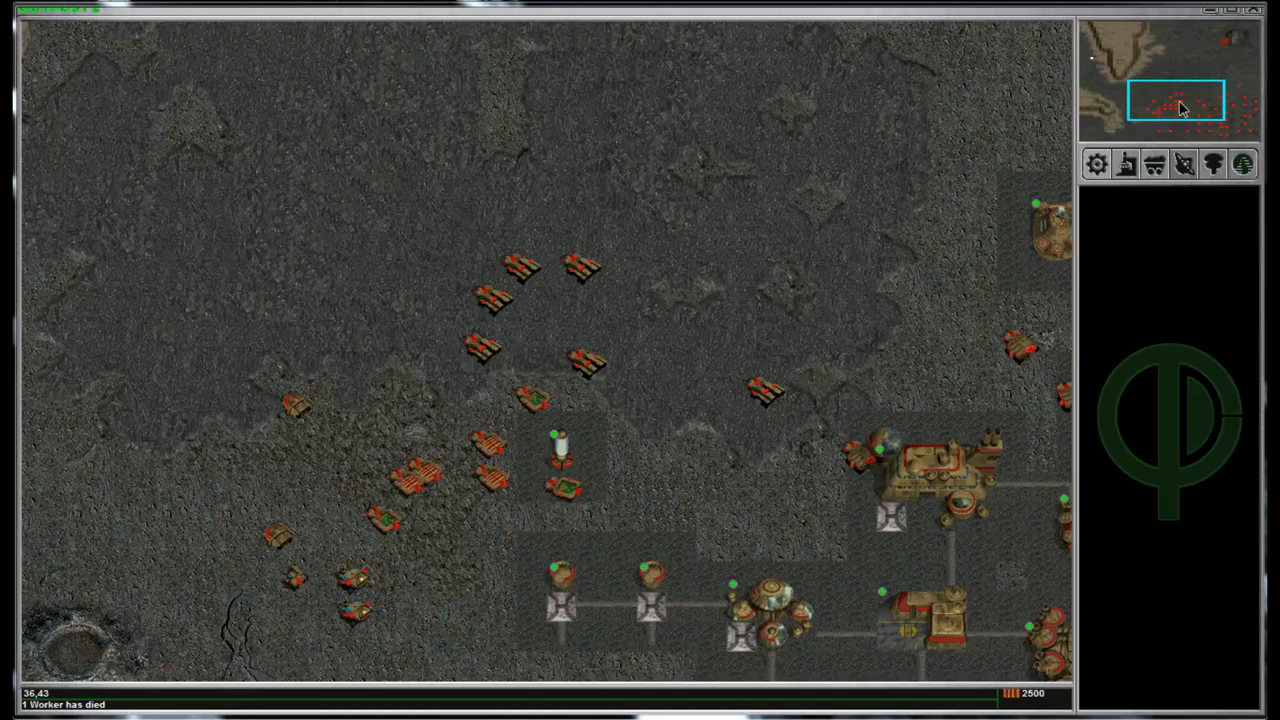
click(1210, 100)
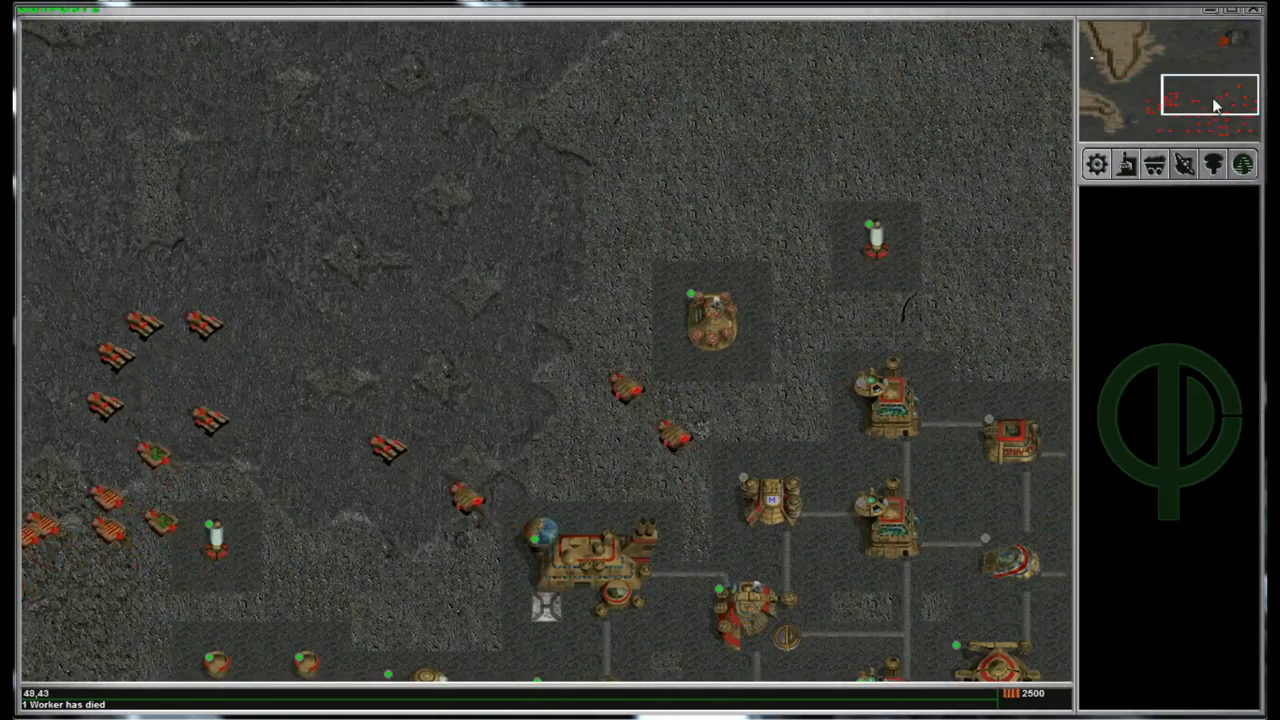
scroll(down, 3)
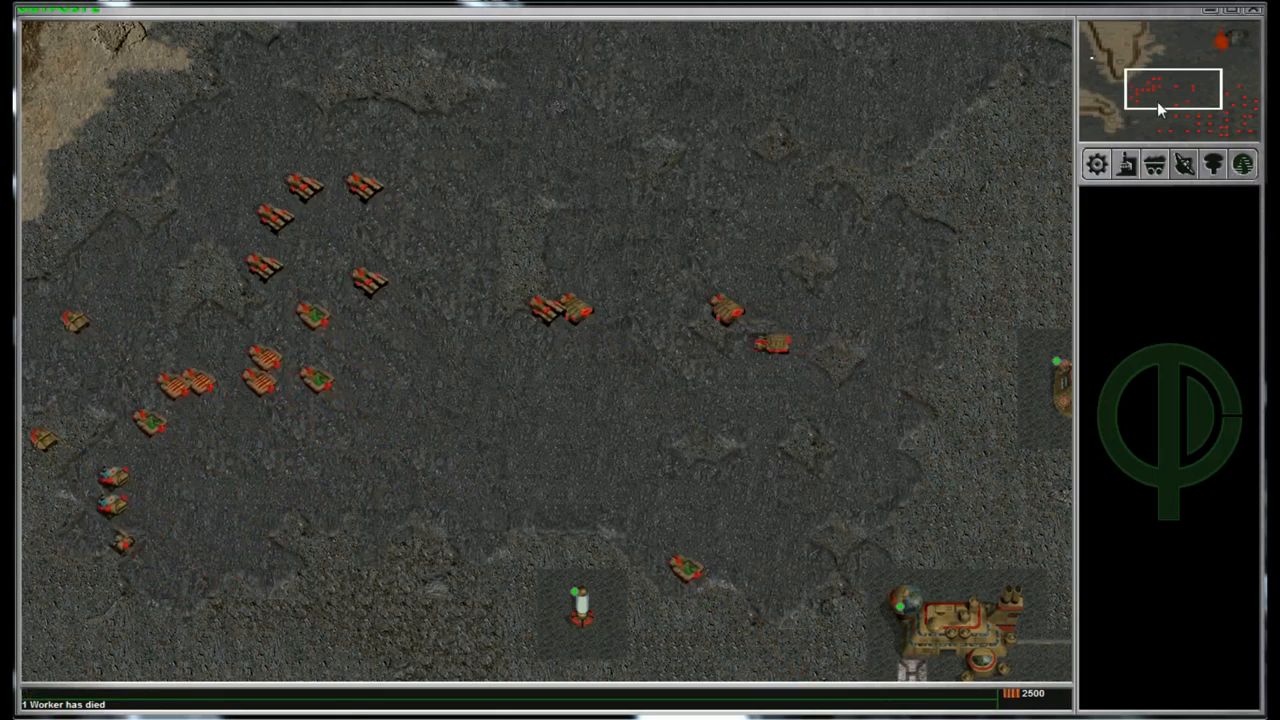
click(1188, 76)
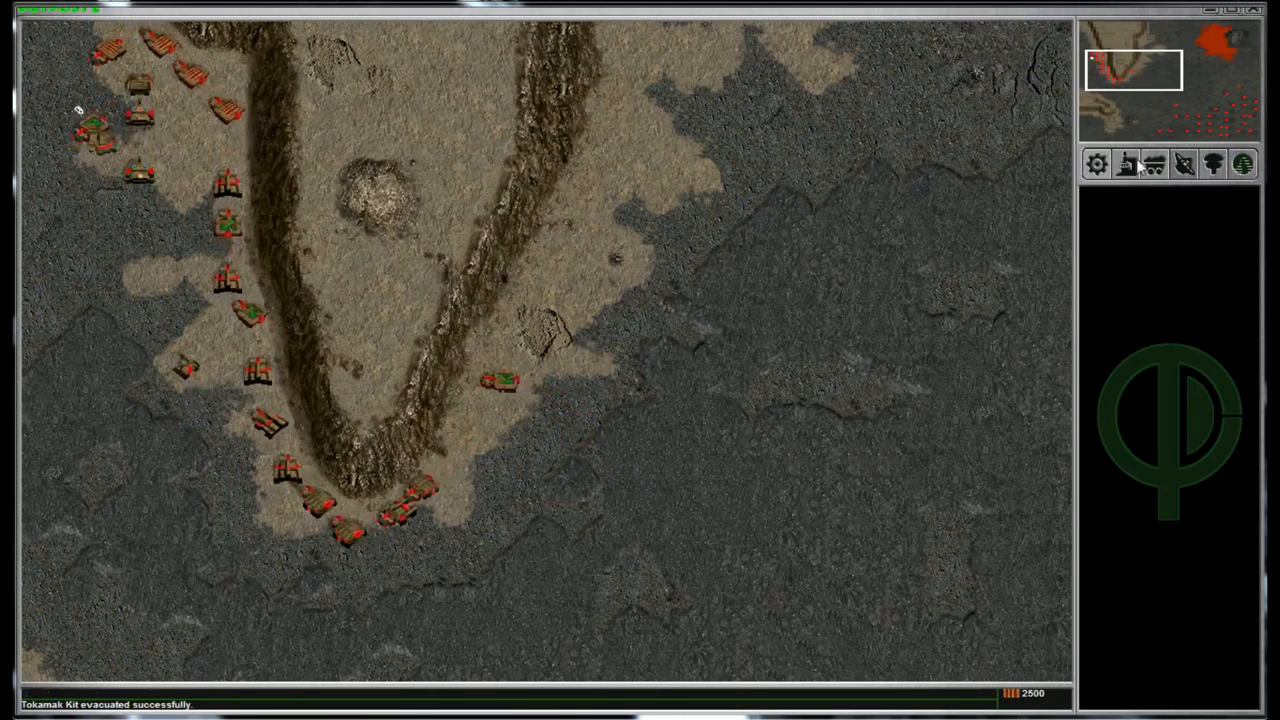
Return to the base and send the Structure Factory's remaining cargo off to win the mission.
click(1208, 112)
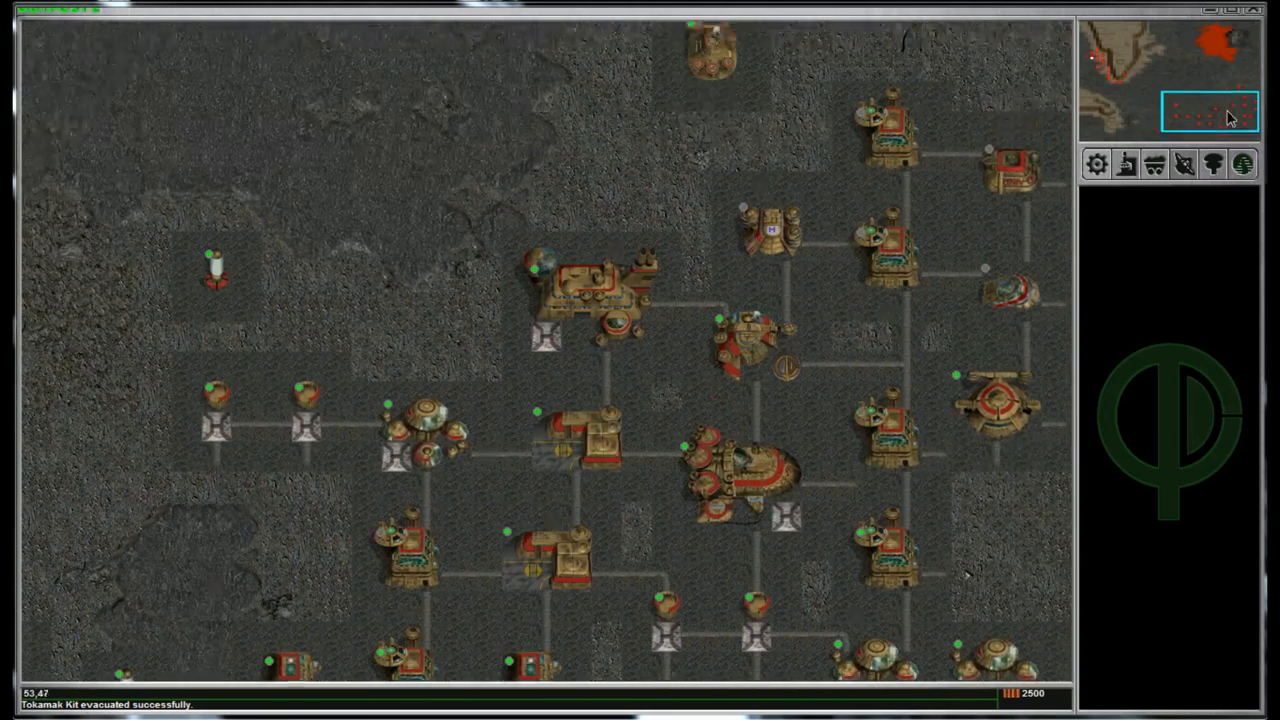
click(884, 500)
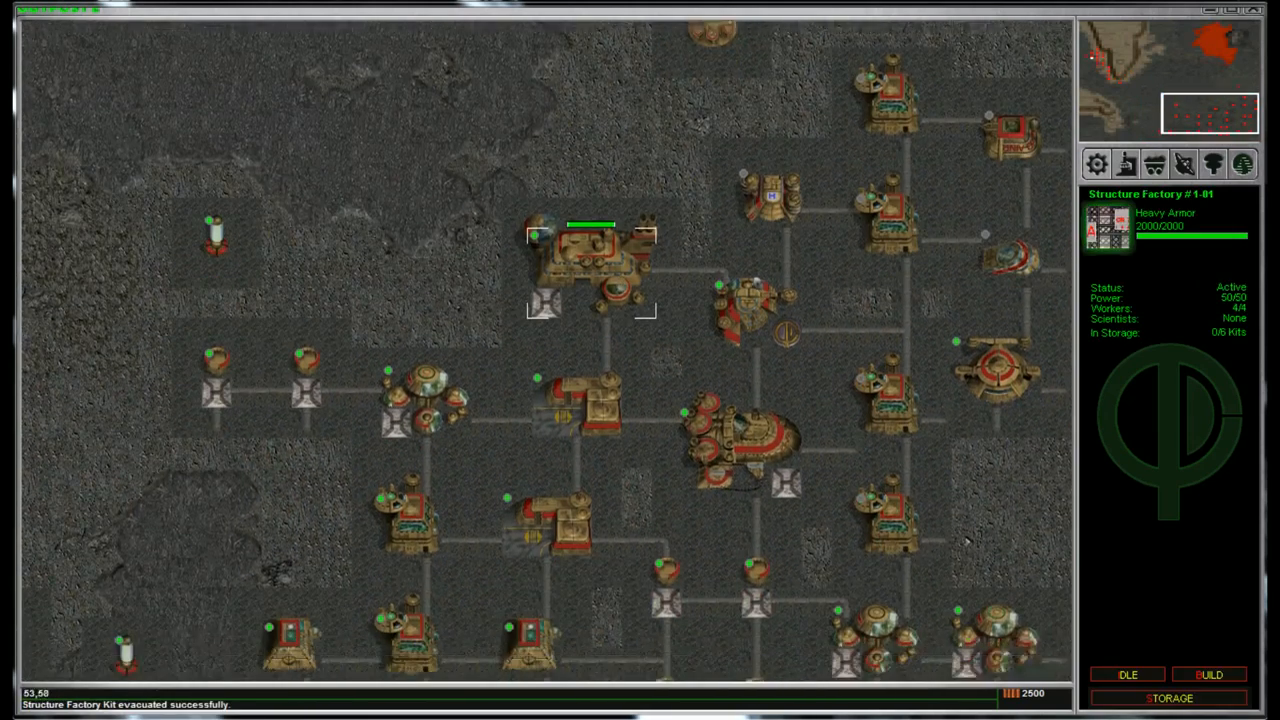
click(1128, 76)
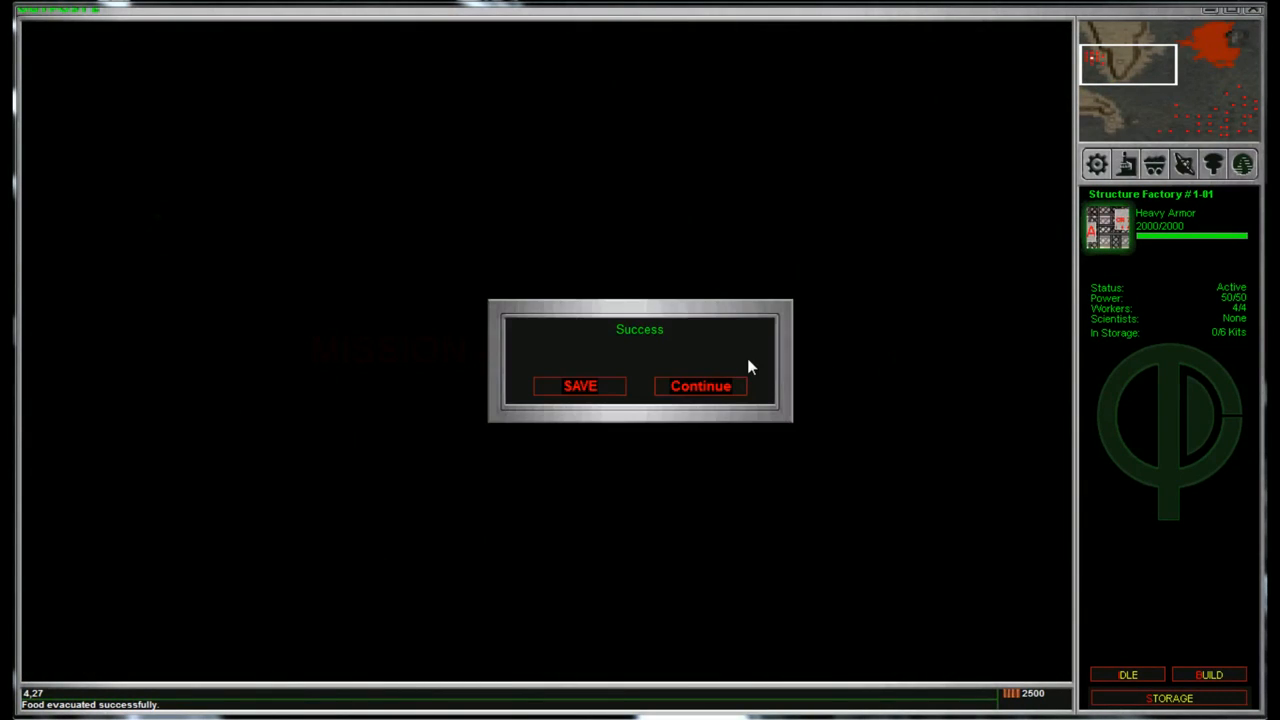
Save the won game as 'Plymouth - Normal' over the Eden-10 slot, reaching the Mission 2 menu.
click(580, 386)
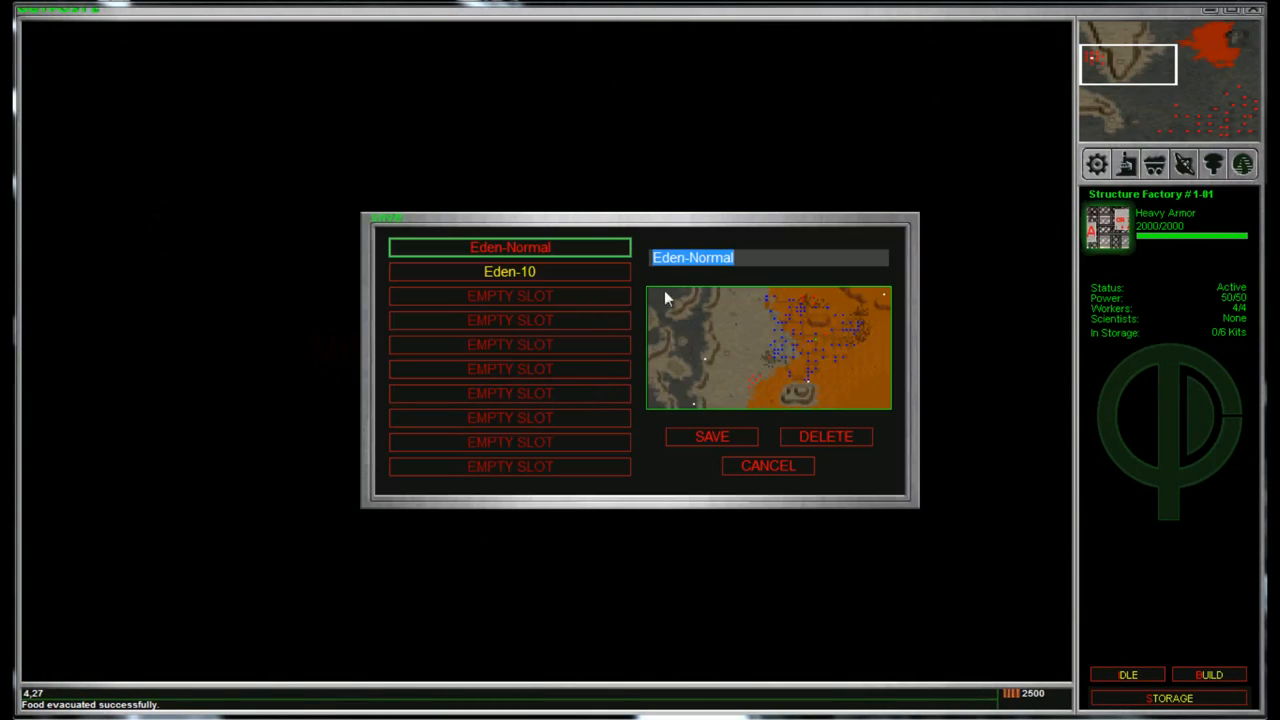
click(510, 272)
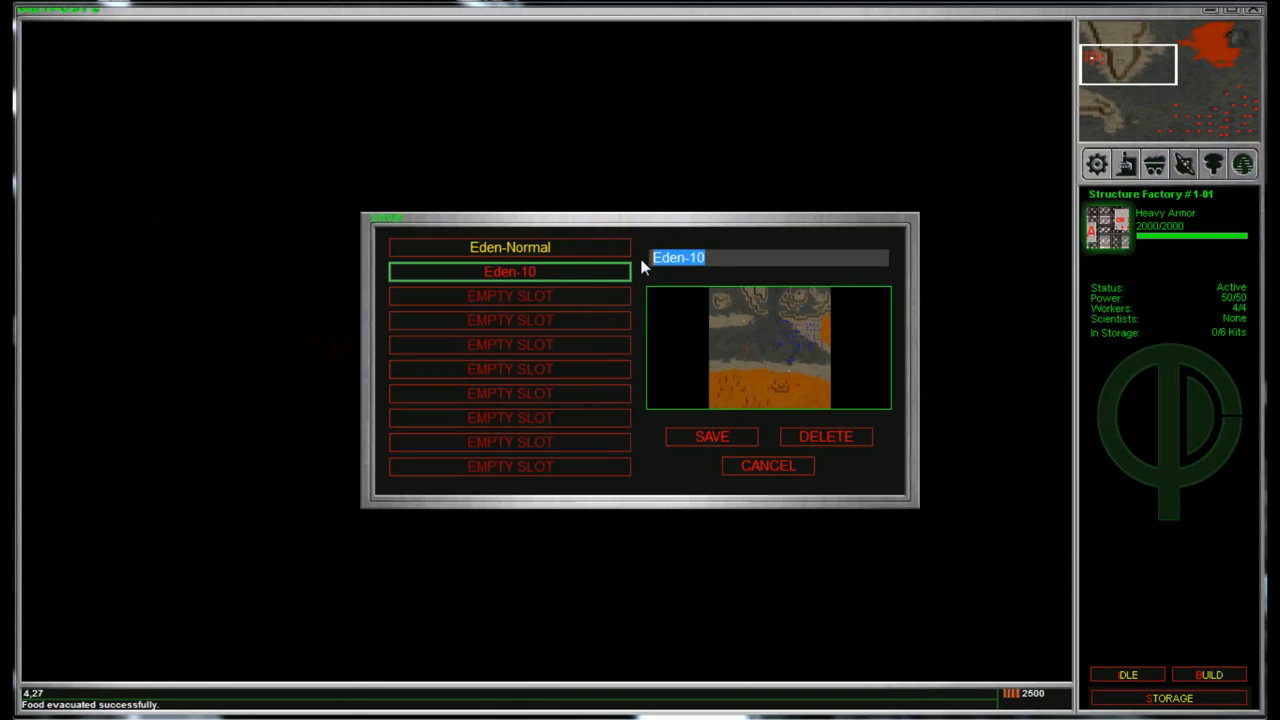
text(Plymo)
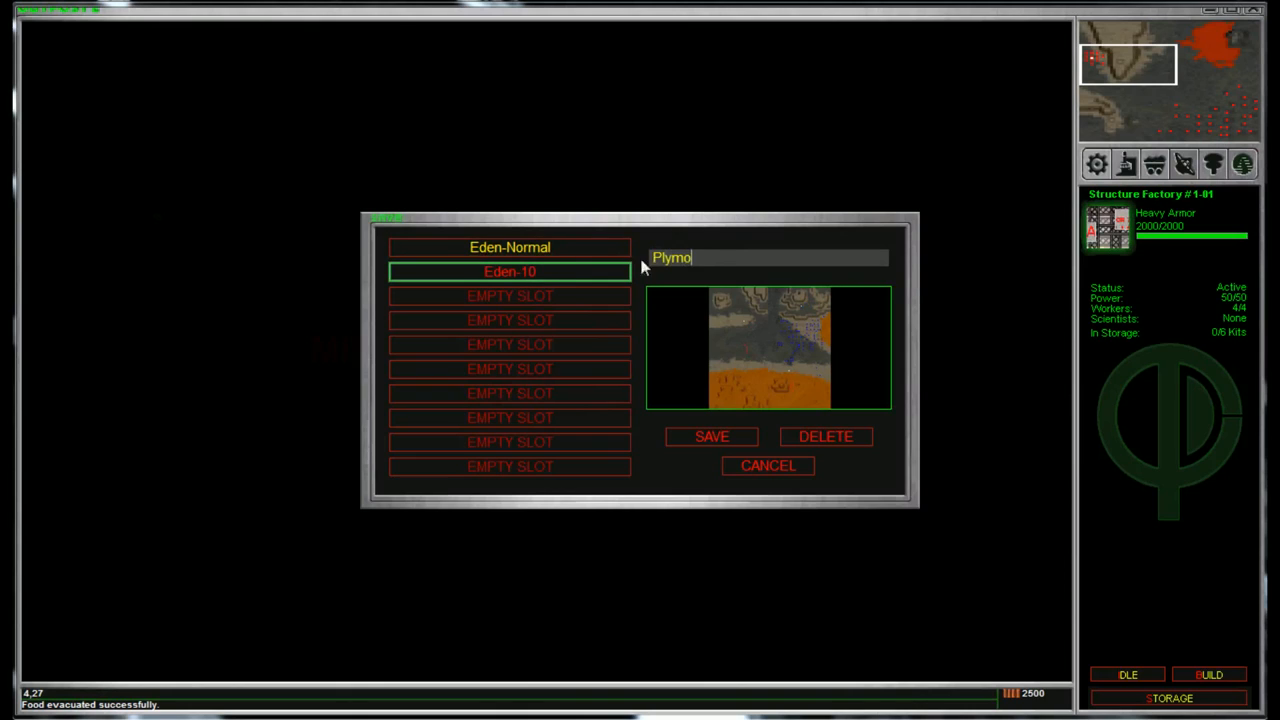
text(uth -)
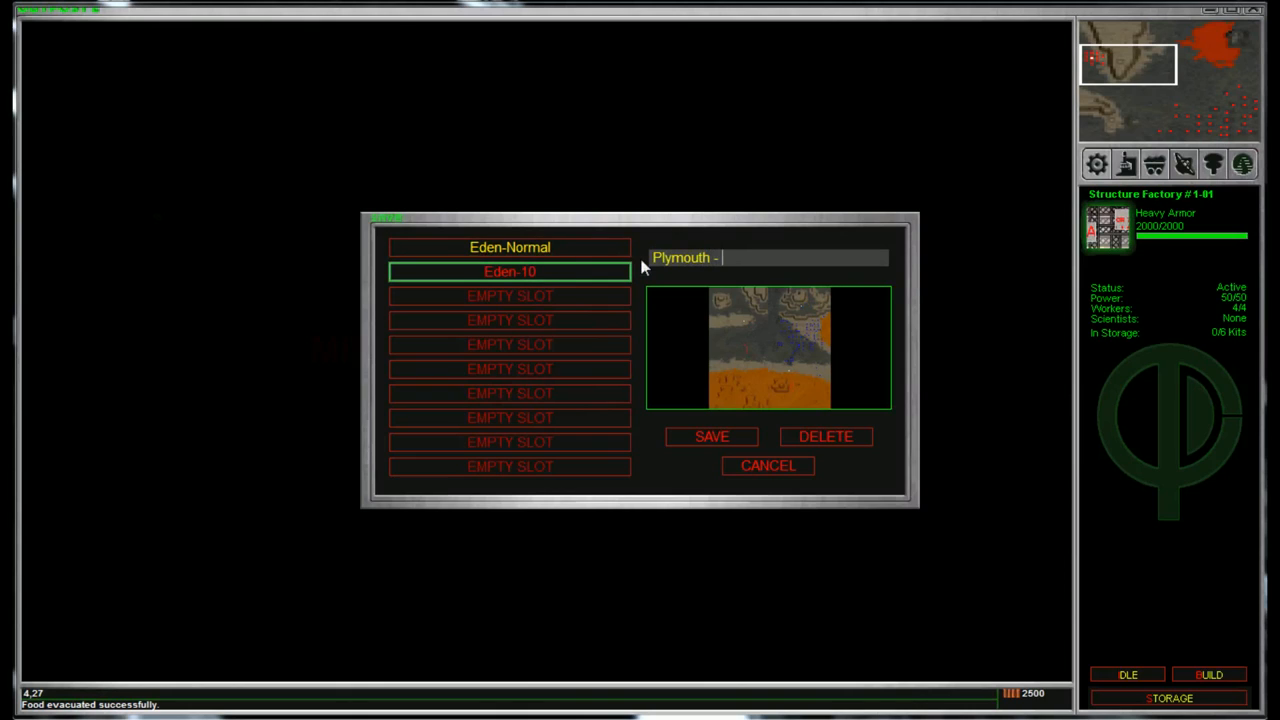
text(Normal)
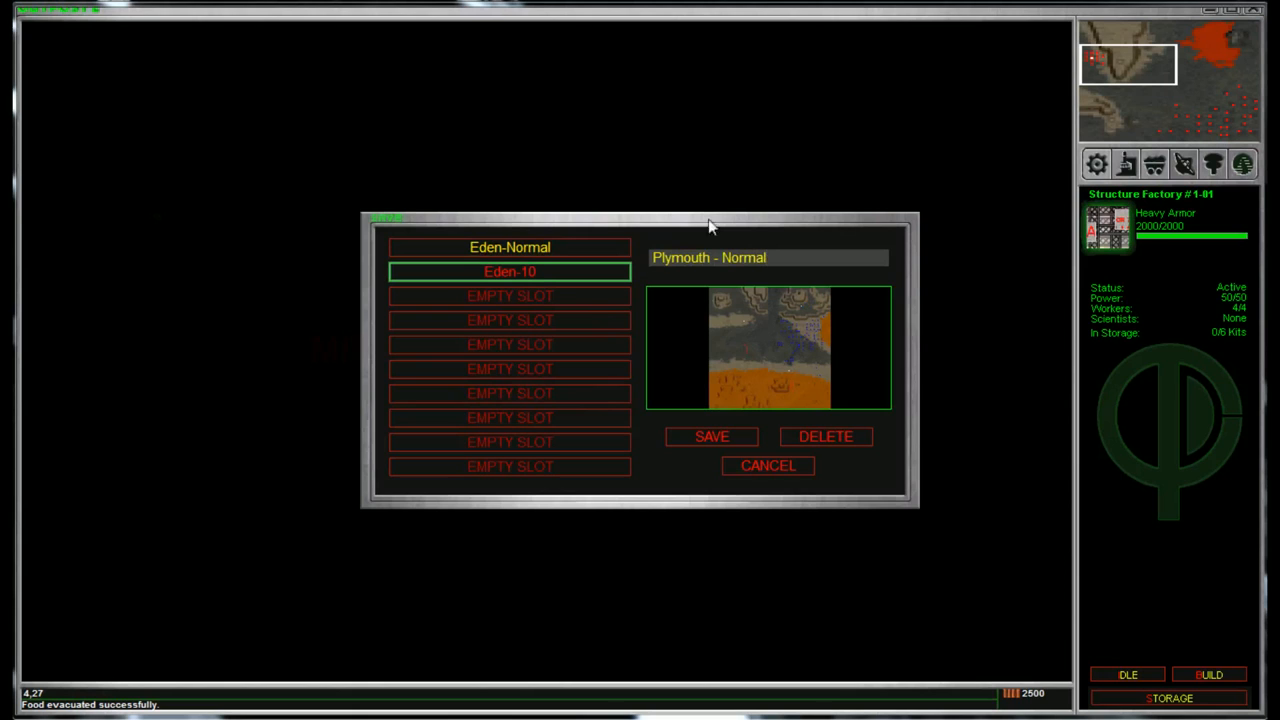
click(712, 436)
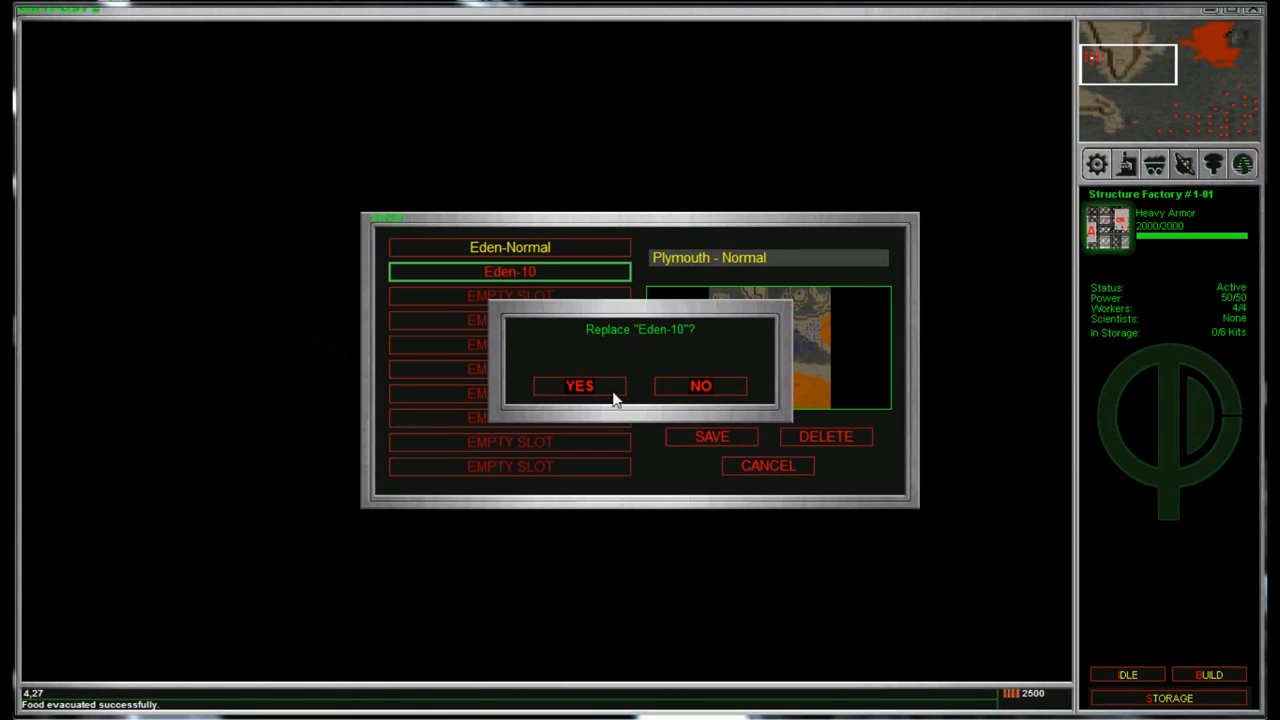
click(580, 386)
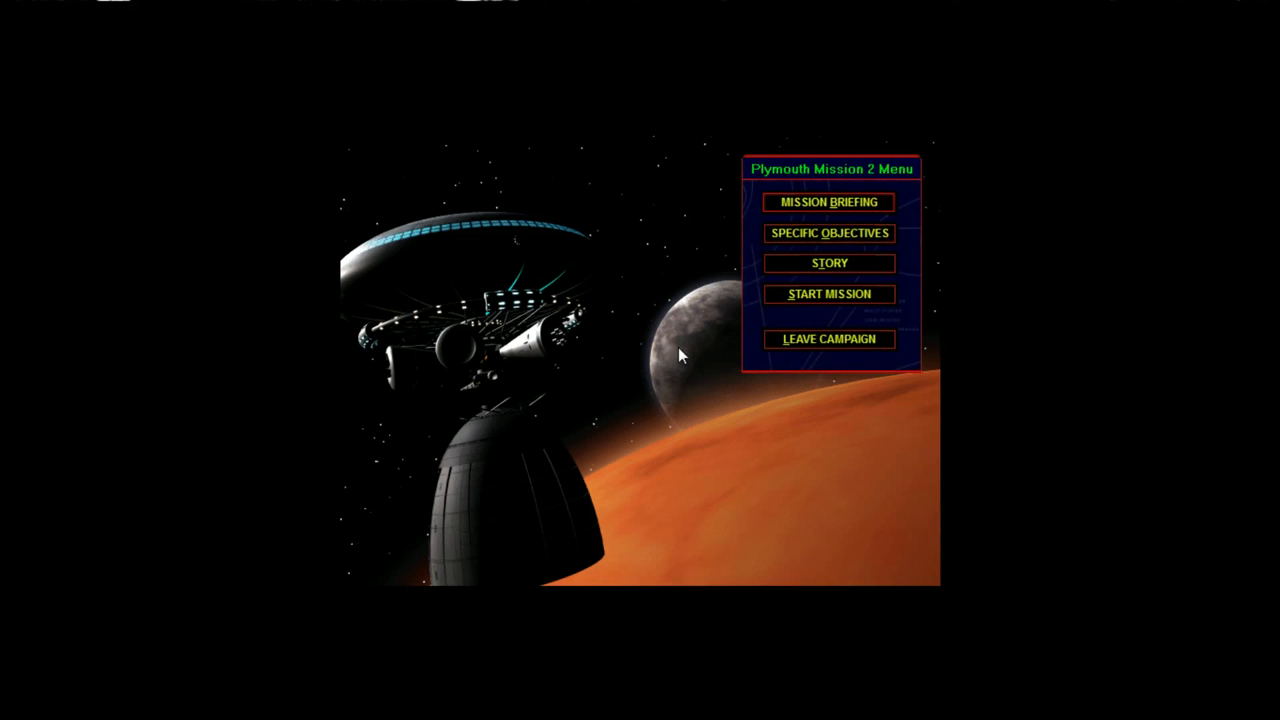